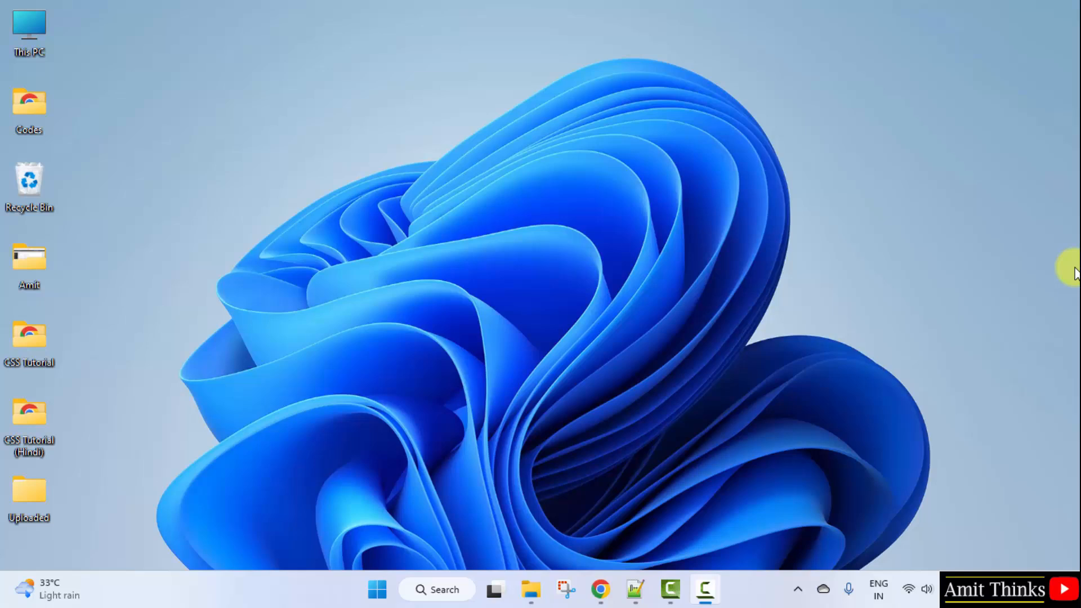
Step: Search Google for 'eclipse' to bring up results with the official eclipse.org site
{"action": "left_click", "coordinate": [600, 589]}
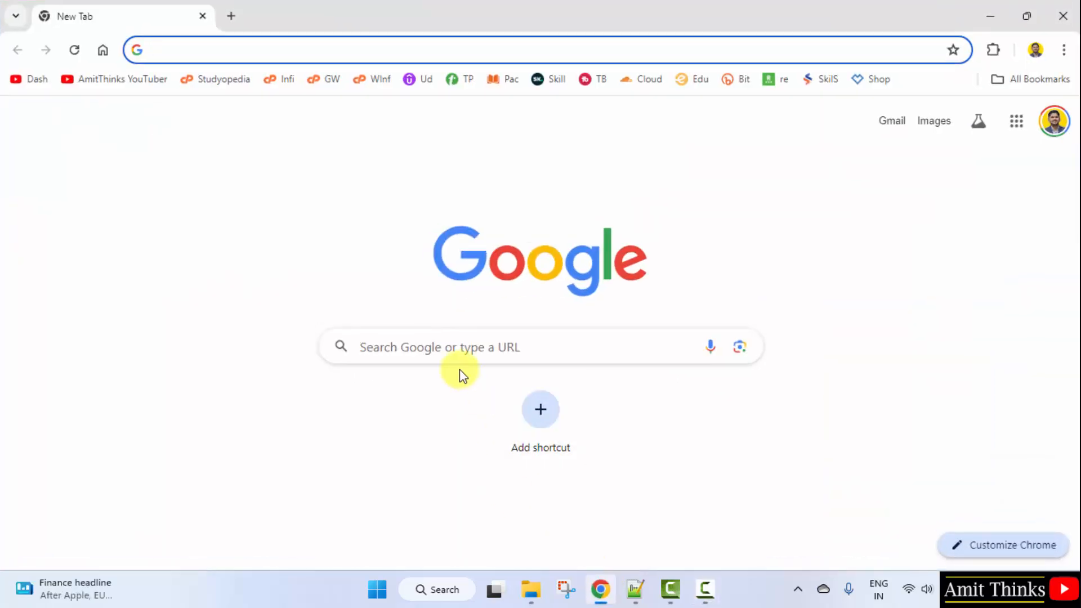
{"action": "type", "text": "eclipse"}
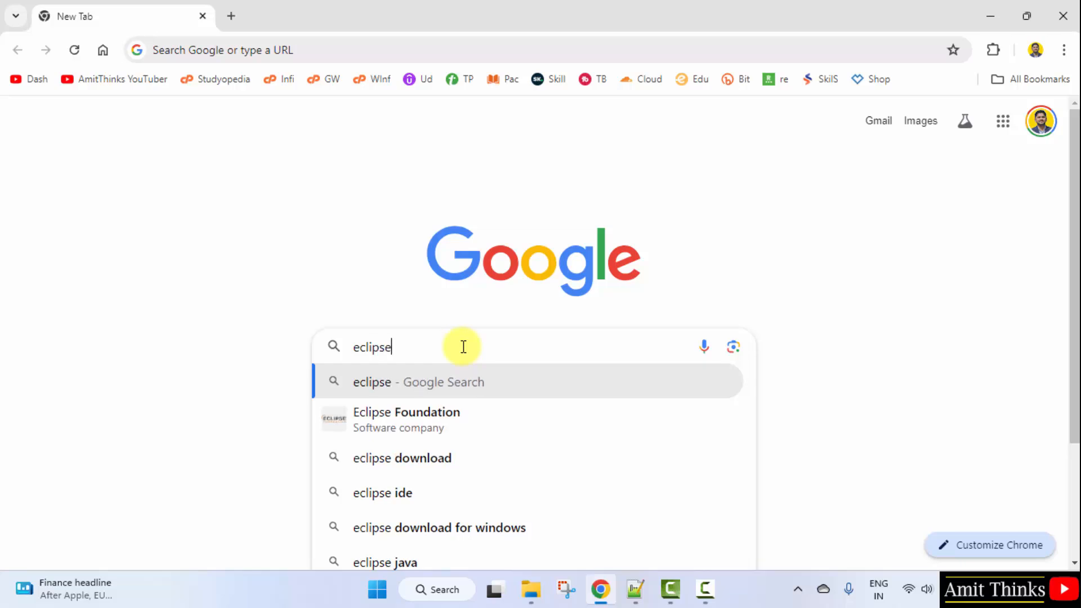
{"action": "key", "text": "Enter"}
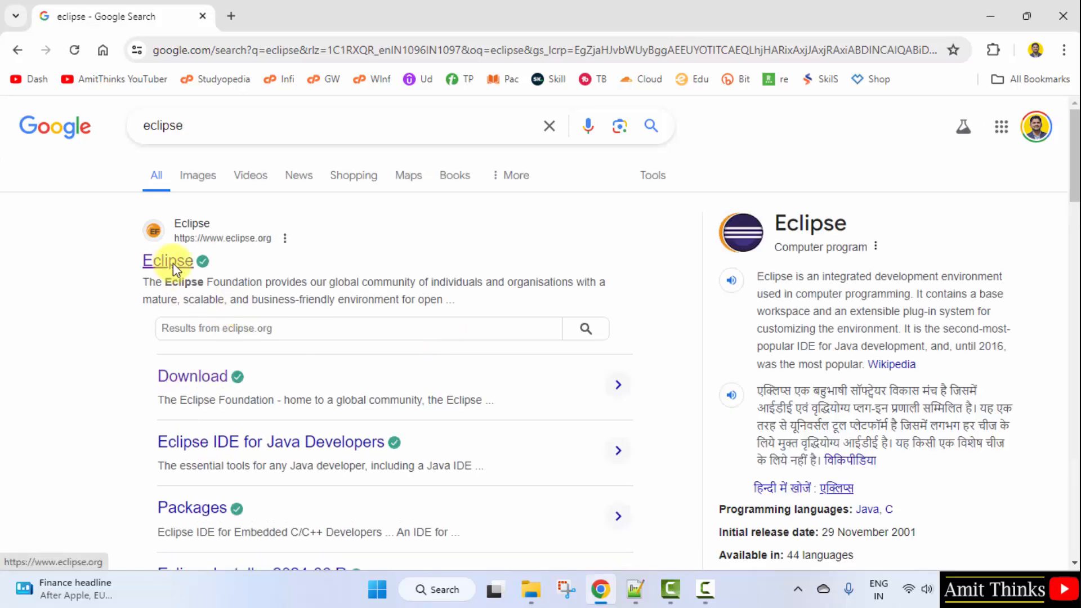
Step: Go from the eclipse.org result to the Eclipse downloads section
{"action": "left_click", "coordinate": [168, 260]}
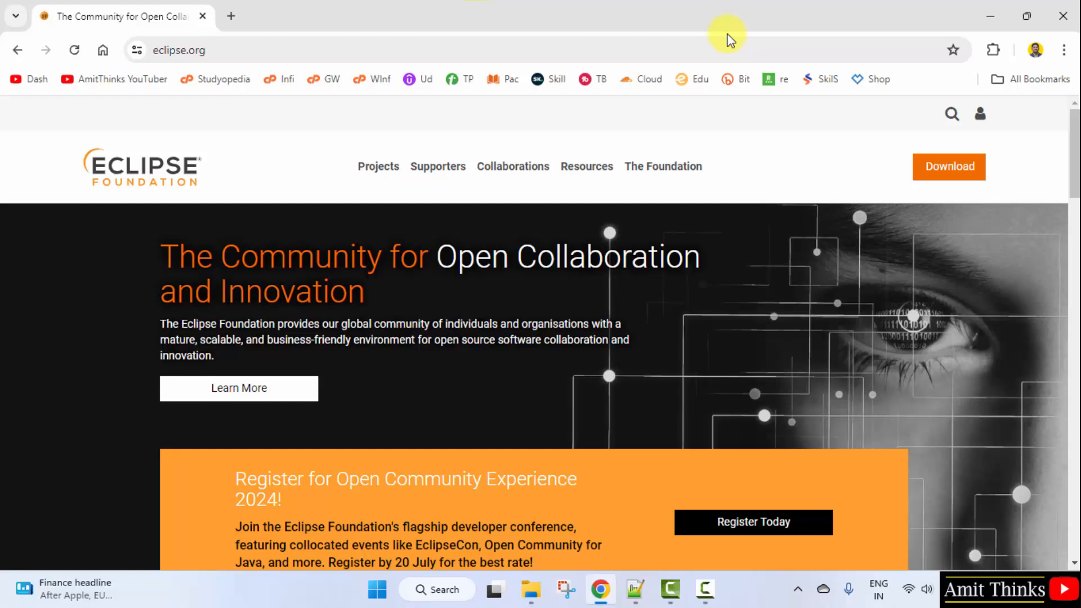
{"action": "mouse_move", "coordinate": [948, 166]}
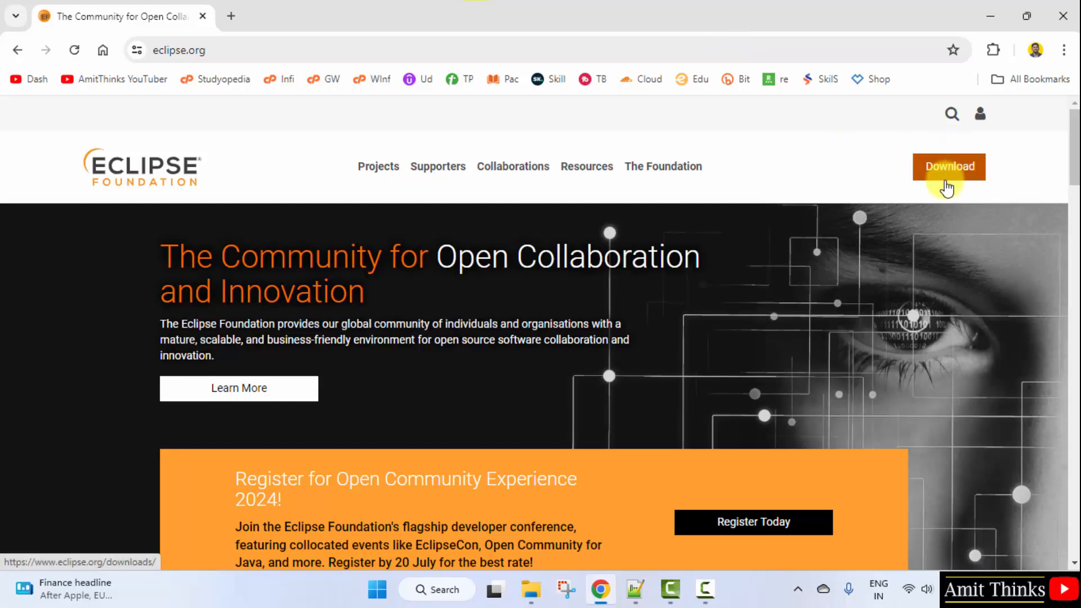
{"action": "left_click", "coordinate": [948, 166]}
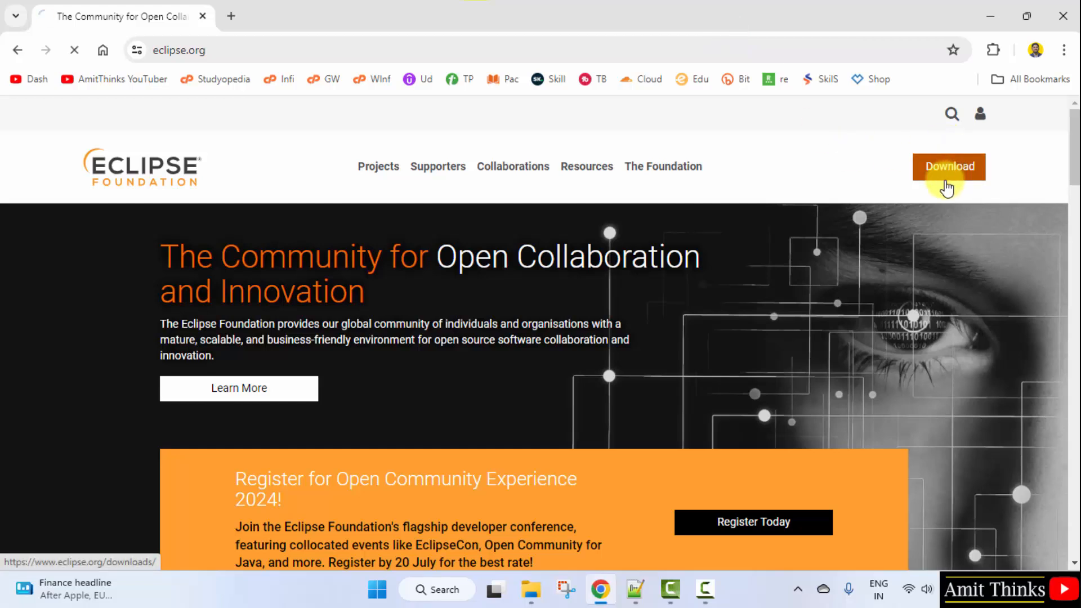
{"action": "left_click", "coordinate": [948, 167]}
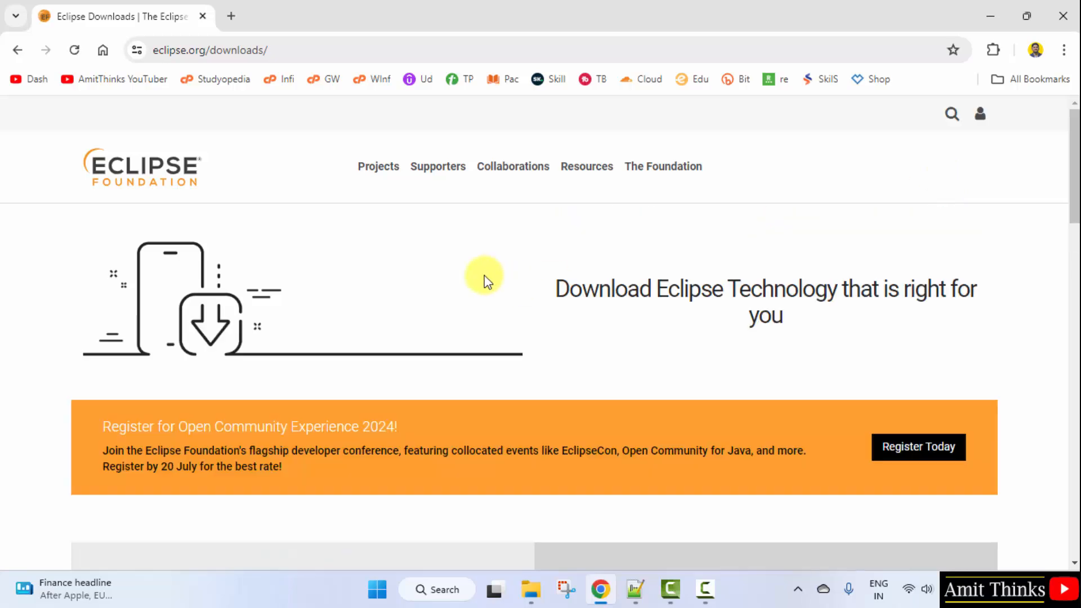
Step: Reach the mirror download page for the x86_64 eclipse-inst-jre-win64.exe installer
{"action": "scroll", "scroll_direction": "down", "scroll_amount": 3}
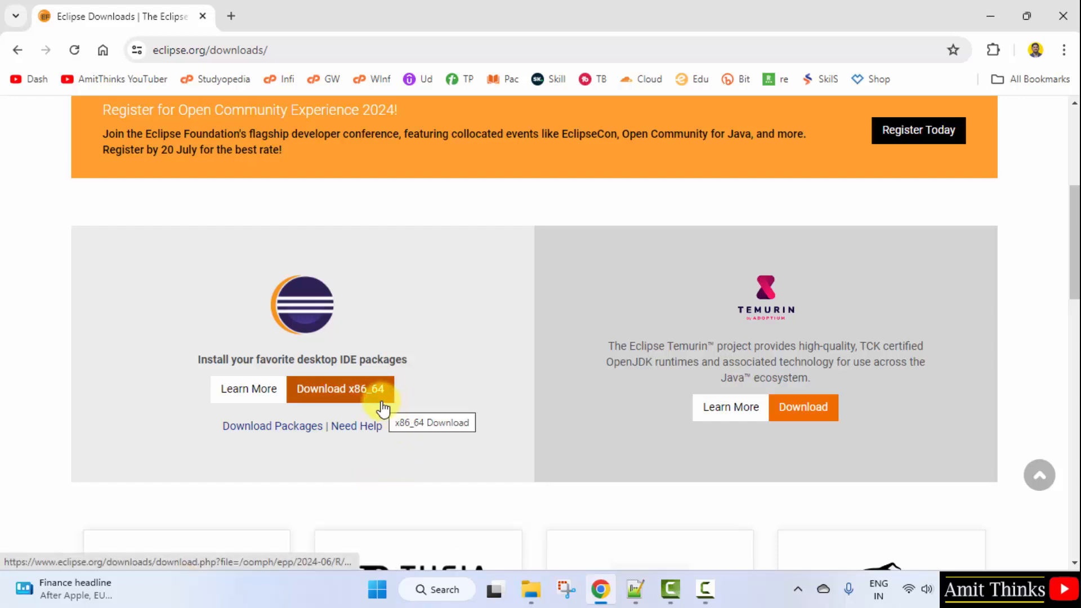
{"action": "left_click", "coordinate": [340, 389]}
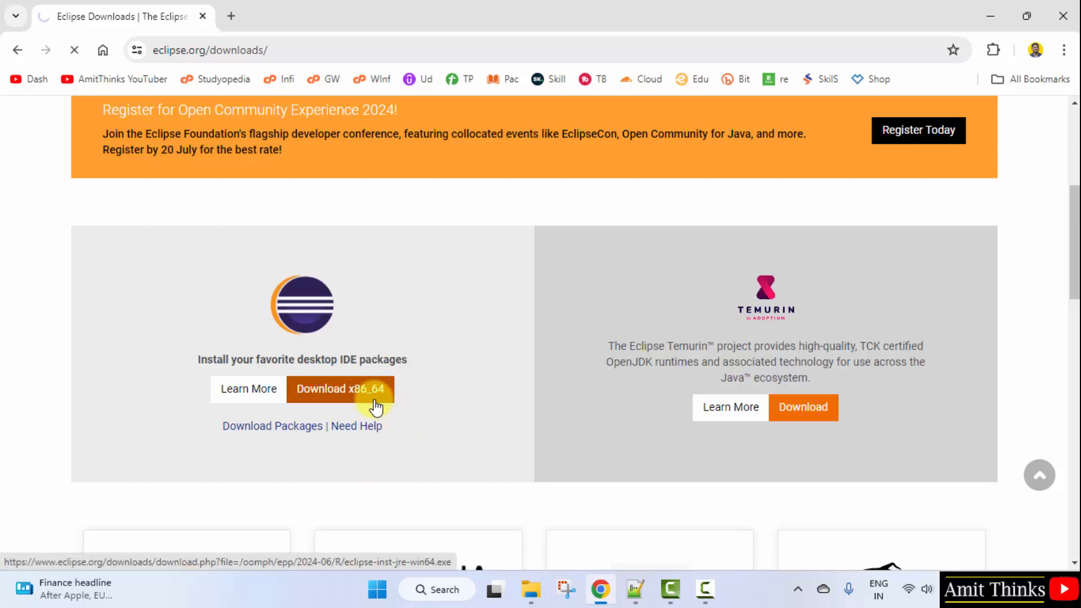
{"action": "left_click", "coordinate": [340, 388]}
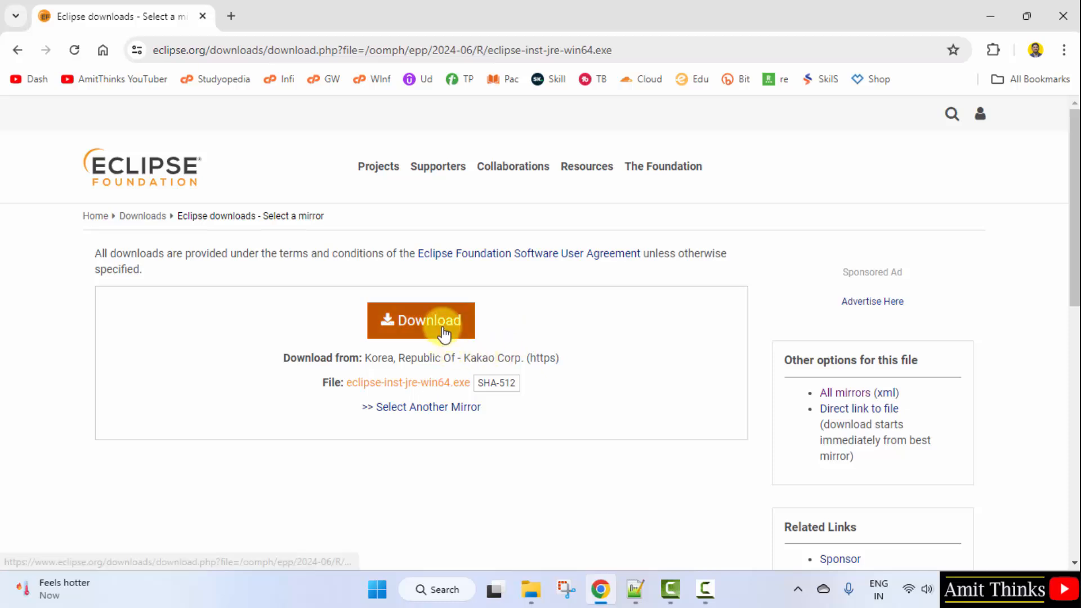
Step: Download eclipse-inst-jre-win64.exe, check its progress in Chrome's downloads, and minimize the browser
{"action": "left_click", "coordinate": [420, 319]}
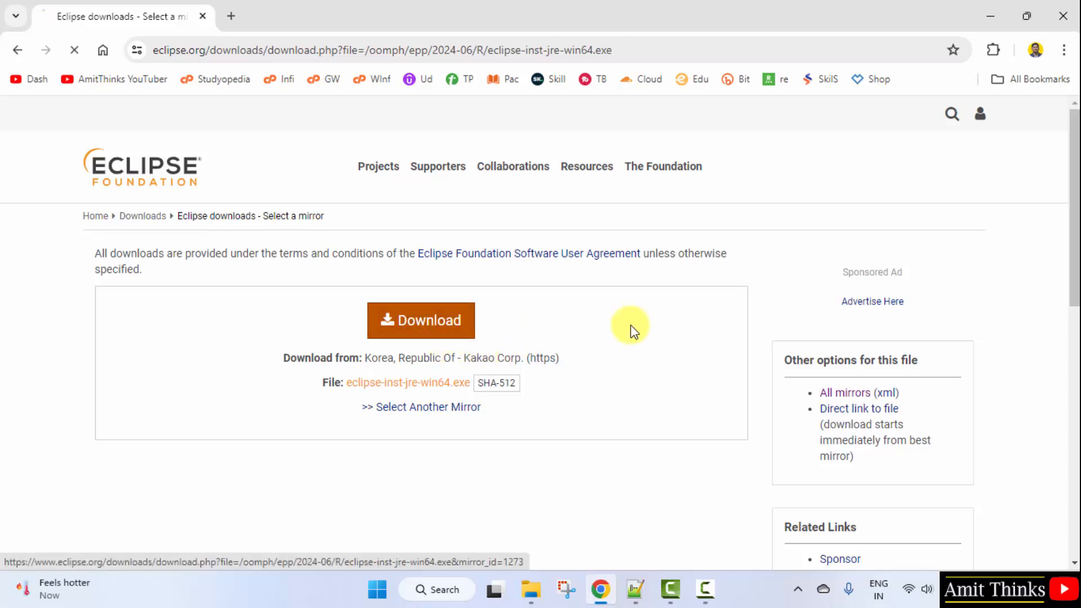
{"action": "left_click", "coordinate": [420, 320]}
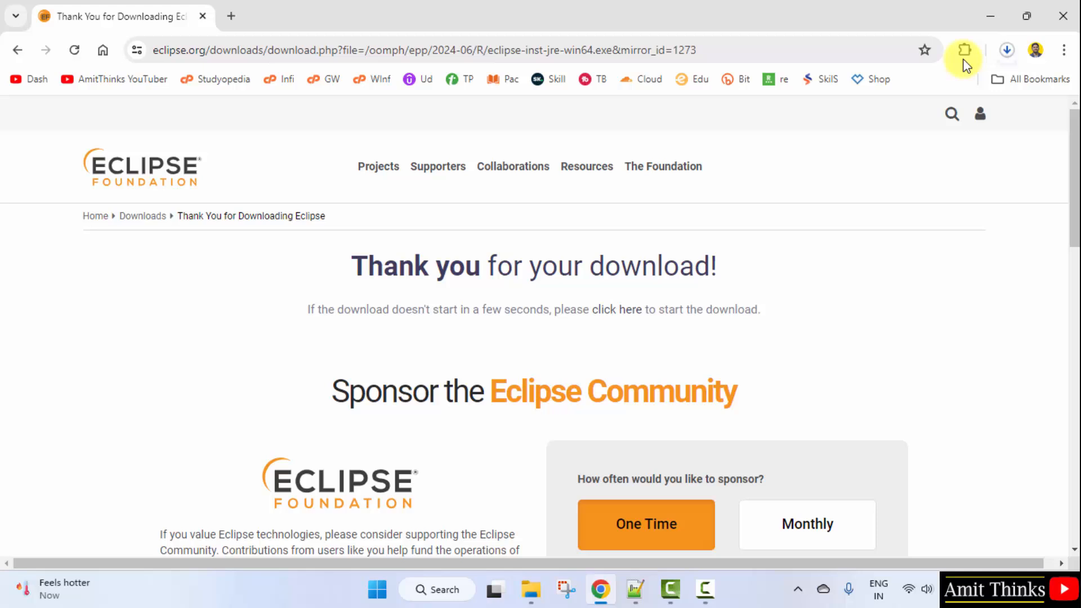
{"action": "mouse_move", "coordinate": [1007, 49]}
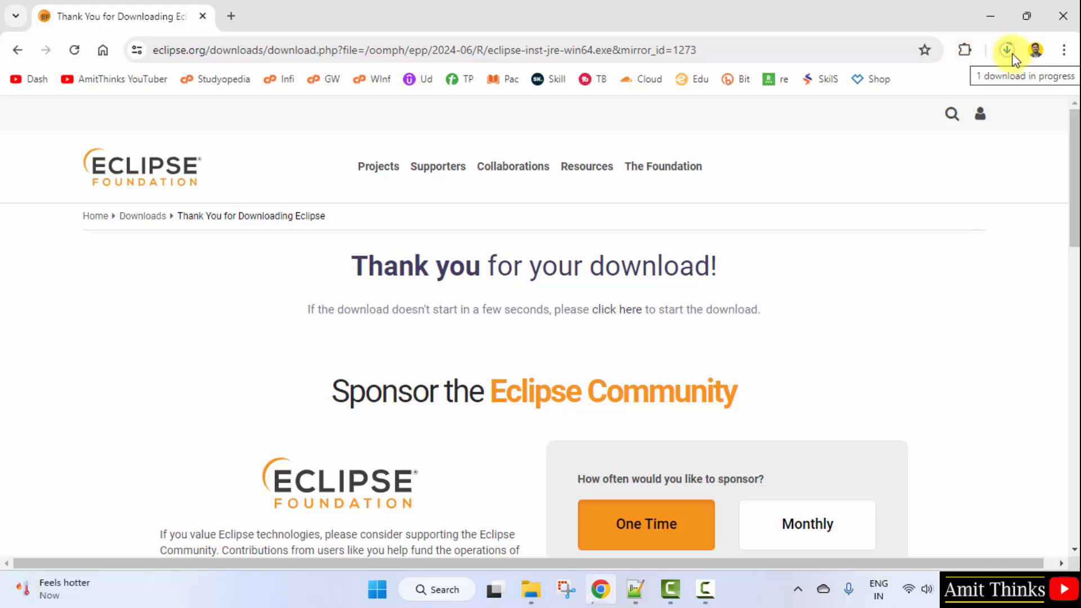
{"action": "left_click", "coordinate": [1006, 50]}
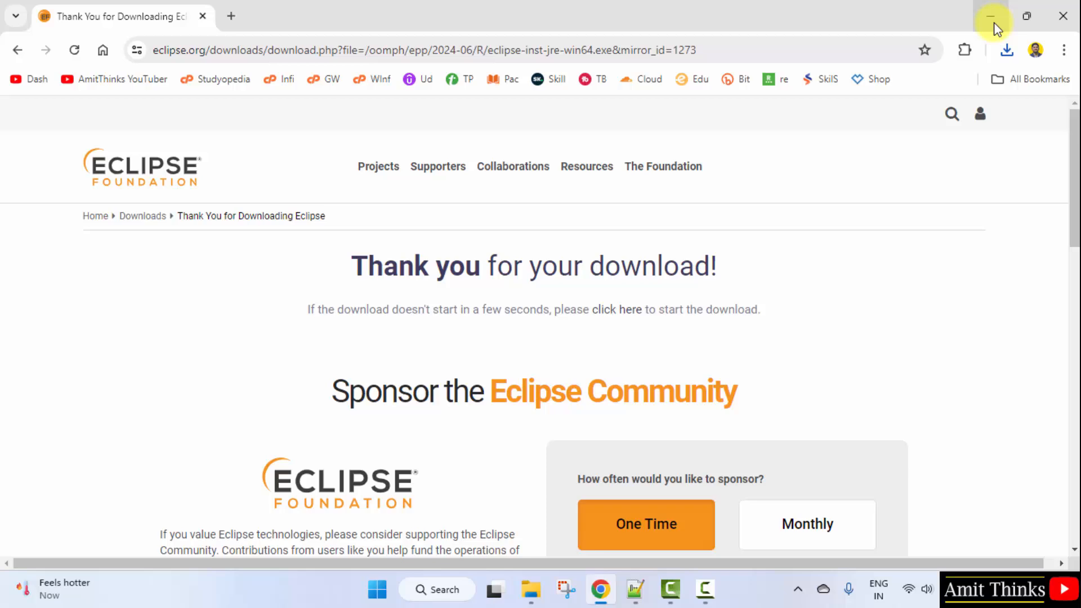
{"action": "left_click", "coordinate": [991, 16]}
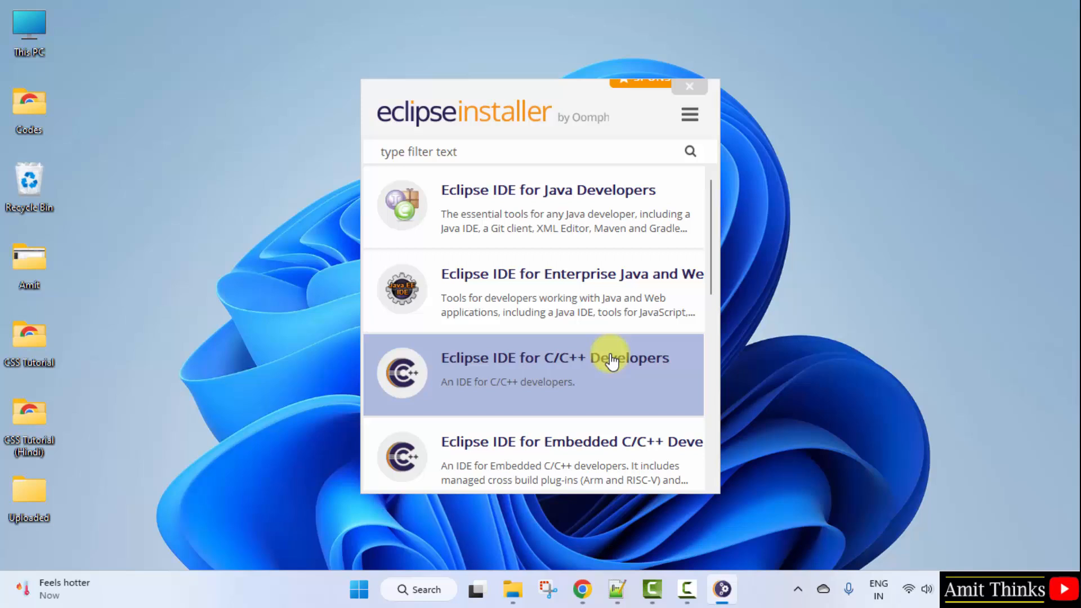
Step: Scroll the installer's package list to the Eclipse IDE for Java Developers entry
{"action": "scroll", "scroll_direction": "down", "scroll_amount": 3}
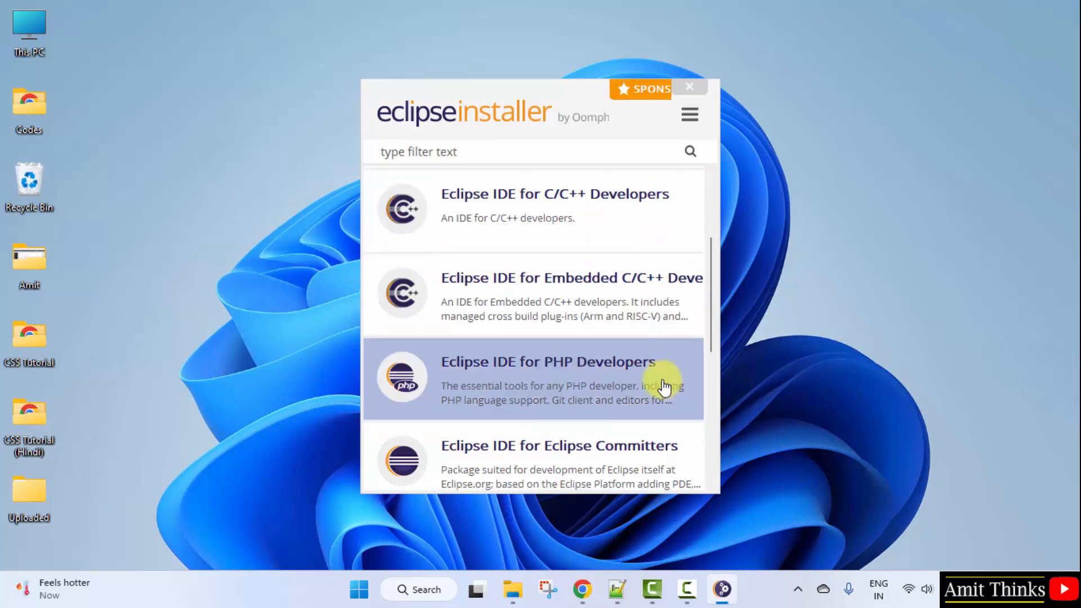
{"action": "scroll", "scroll_direction": "down", "scroll_amount": 3}
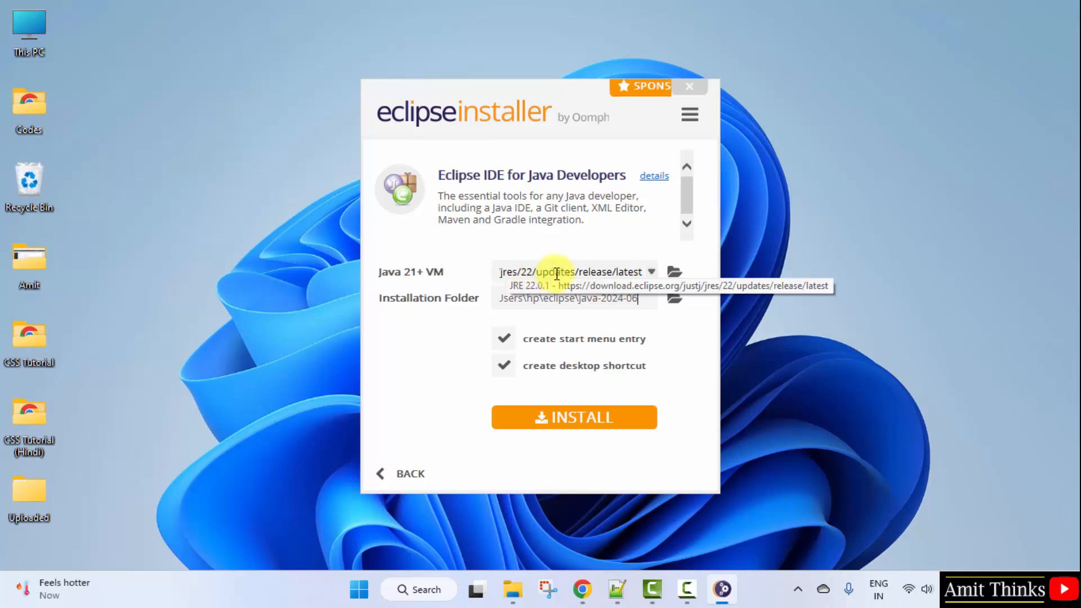
Step: Keep the default Java VM and installation folder and start installing Eclipse IDE for Java Developers
{"action": "left_click", "coordinate": [649, 271]}
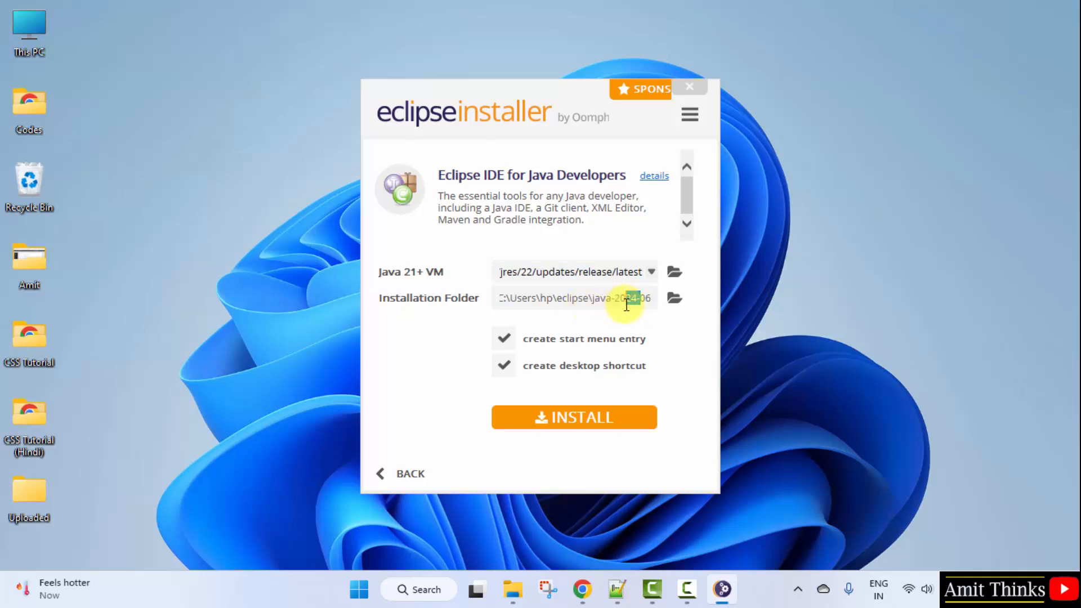
{"action": "triple_click", "coordinate": [573, 297]}
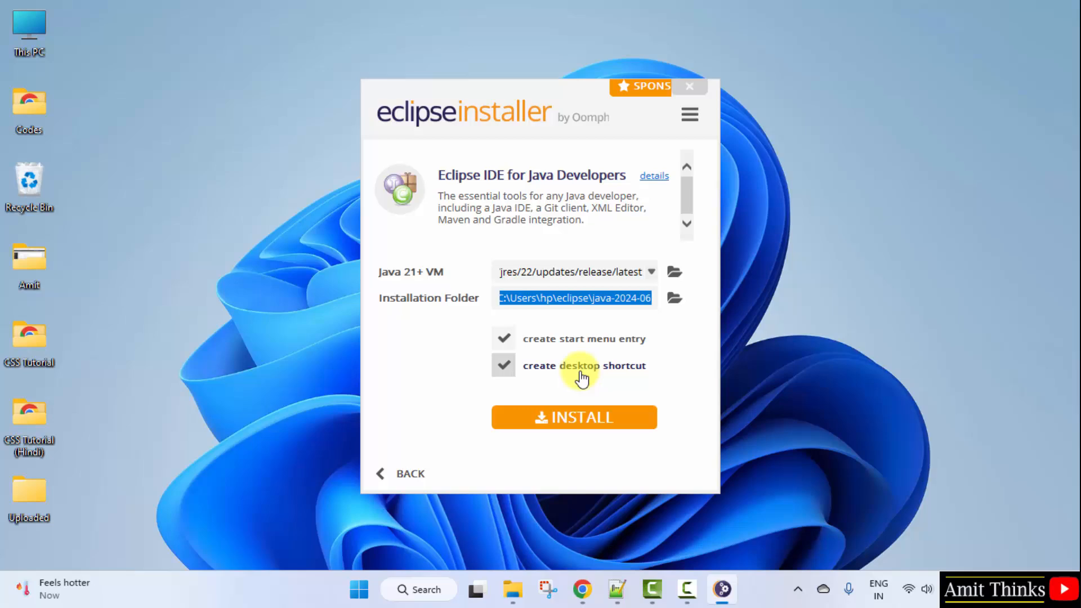
{"action": "mouse_move", "coordinate": [640, 425]}
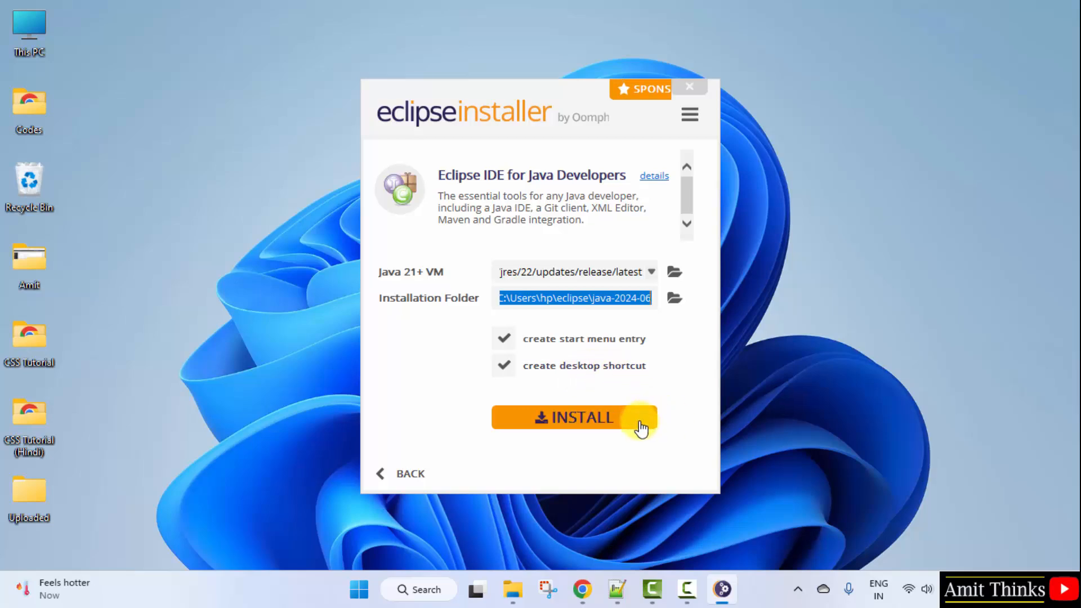
{"action": "left_click", "coordinate": [574, 418]}
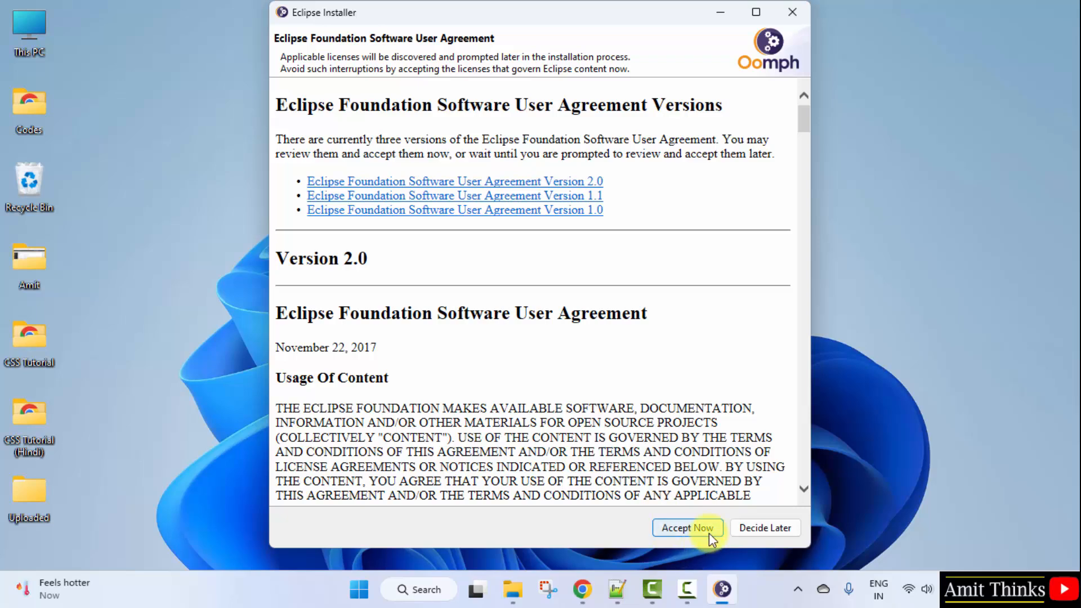
Step: Accept the Eclipse Software User Agreement and launch the installed Eclipse IDE 2024-06
{"action": "left_click", "coordinate": [687, 527]}
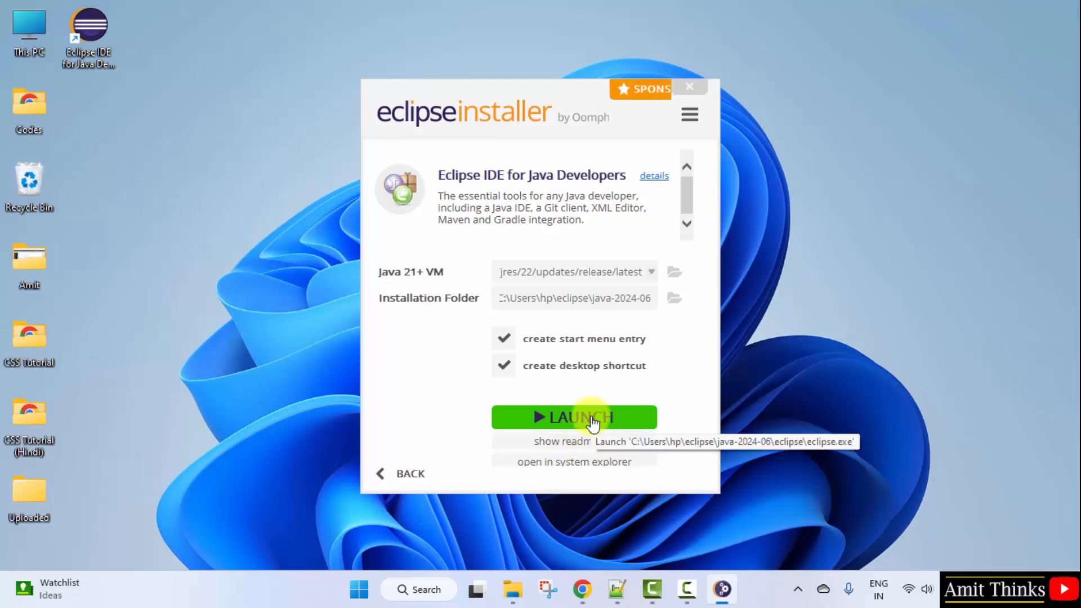
{"action": "left_click", "coordinate": [573, 417]}
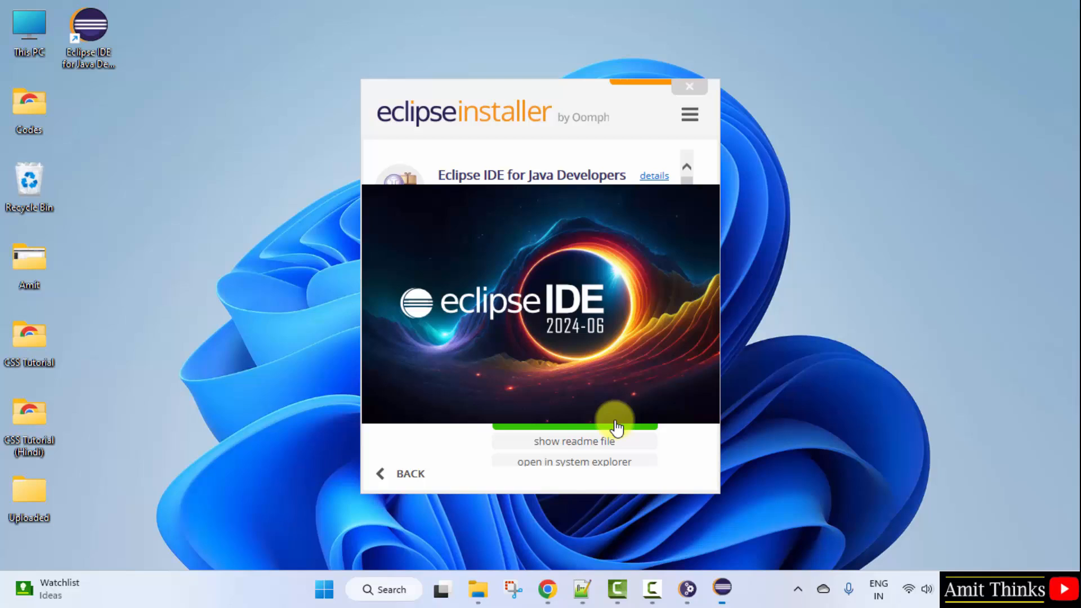
Step: Launch Eclipse with C:\Users\hp\eclipse-workspace as the default workspace, not asking again
{"action": "left_click", "coordinate": [688, 85]}
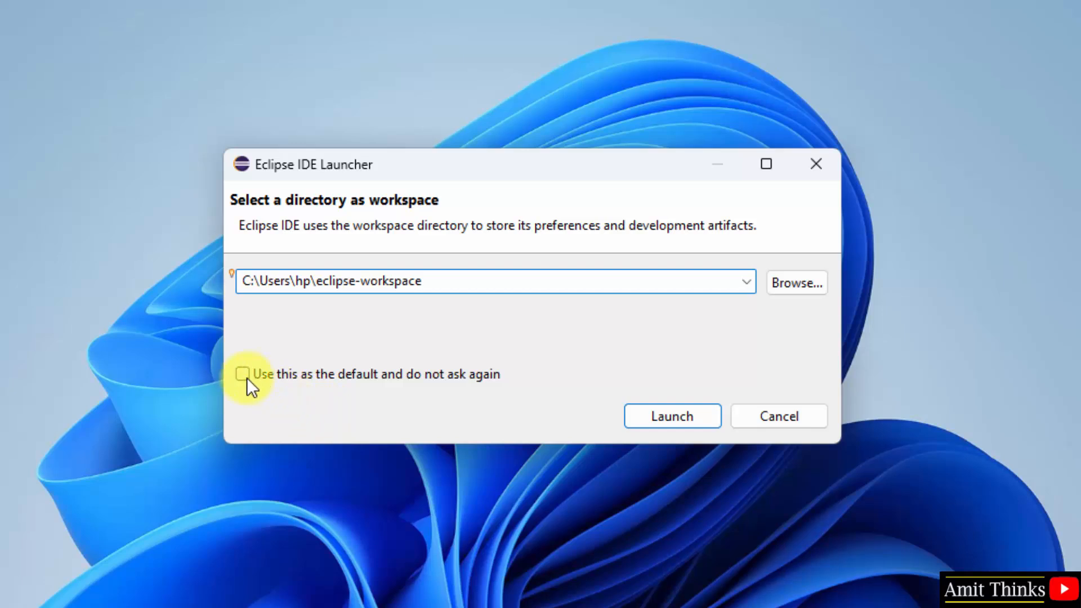
{"action": "left_click", "coordinate": [242, 374]}
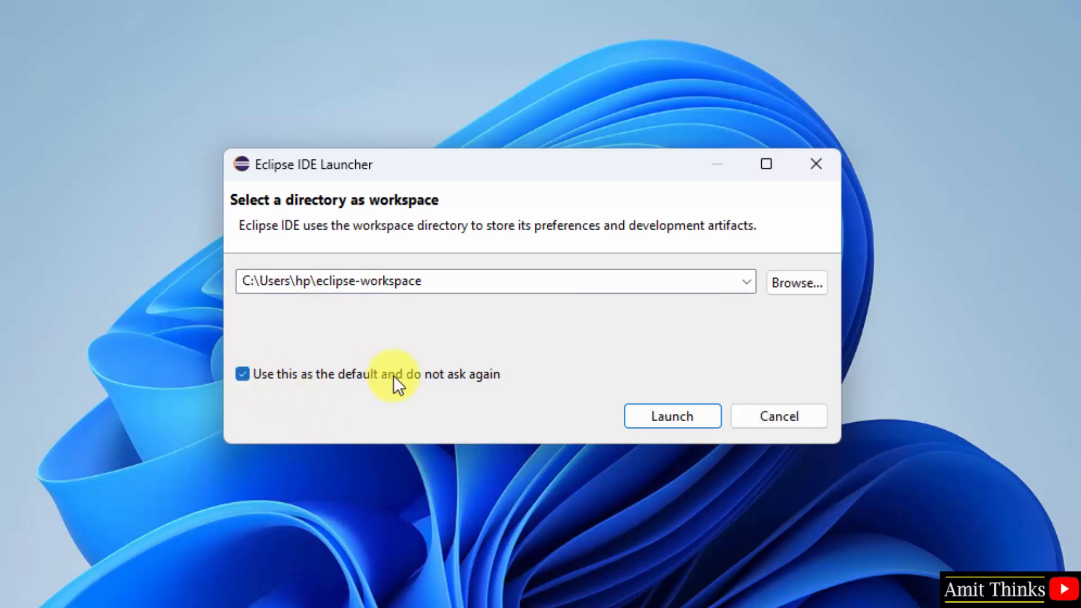
{"action": "mouse_move", "coordinate": [420, 324]}
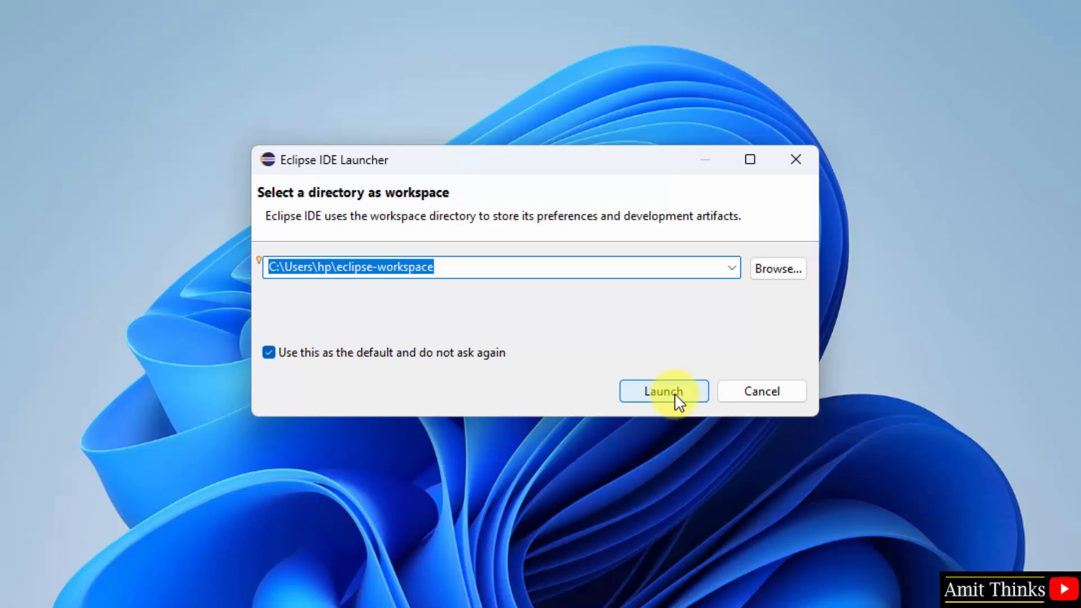
{"action": "left_click", "coordinate": [662, 391]}
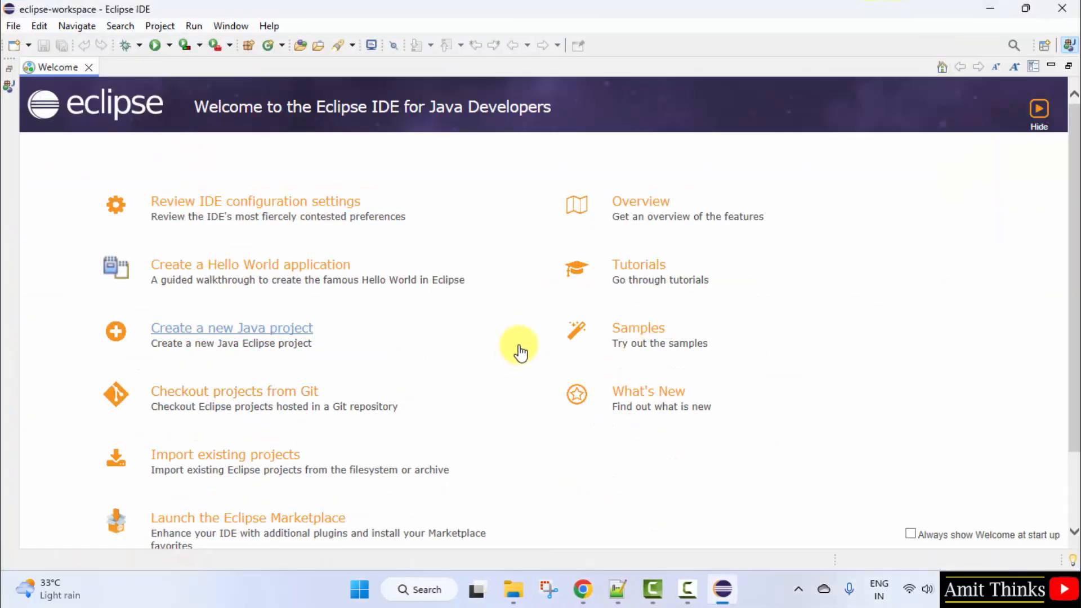
{"action": "mouse_move", "coordinate": [94, 75]}
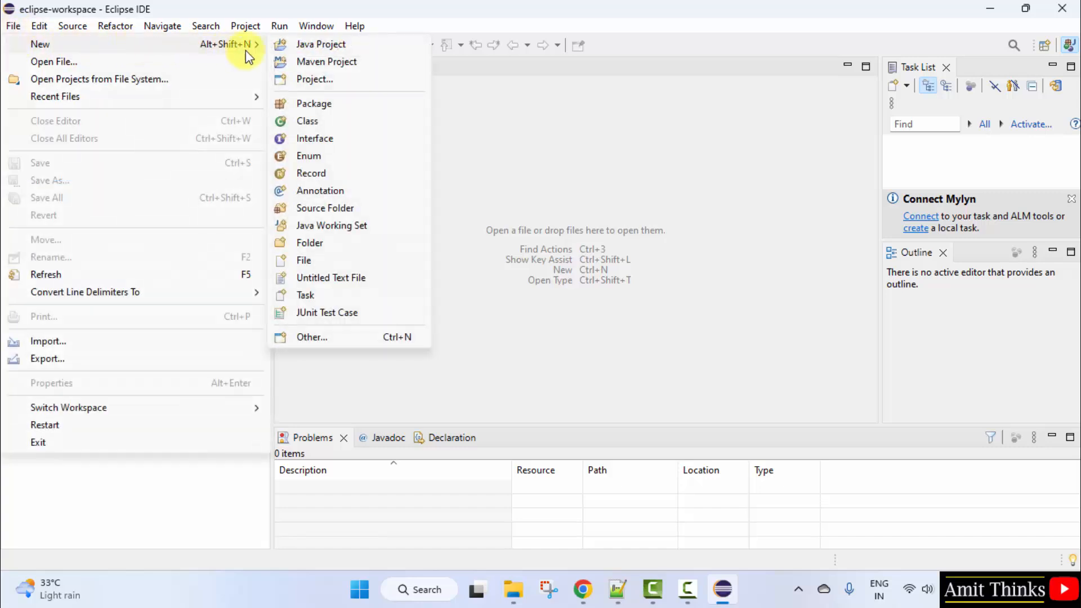
{"action": "mouse_move", "coordinate": [322, 44]}
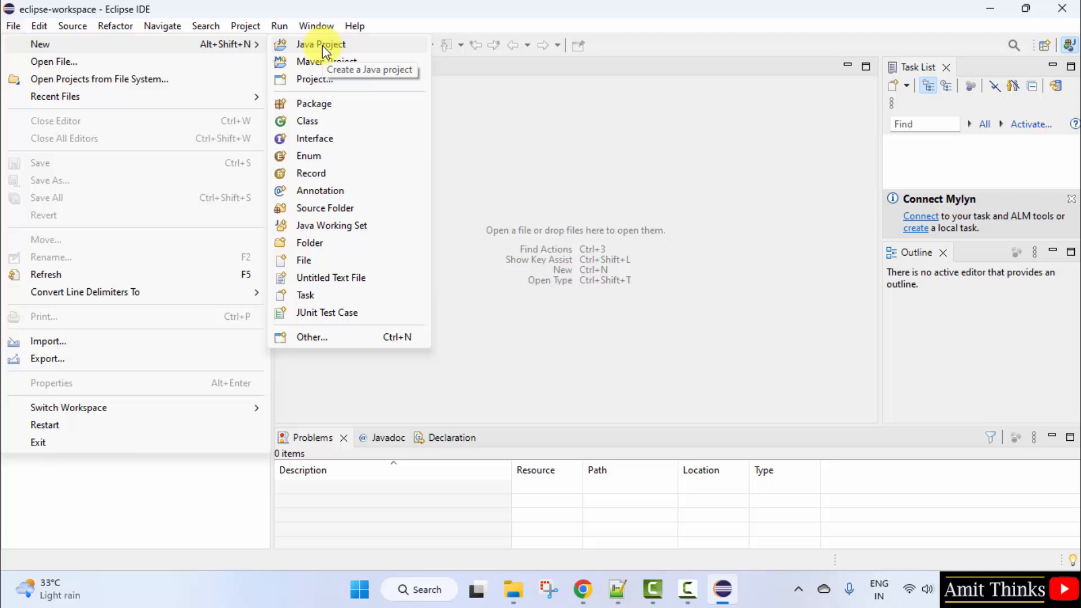
Step: Name the new Java project AmitApplication, untick the module-info.java file, and continue to build settings
{"action": "left_click", "coordinate": [321, 44]}
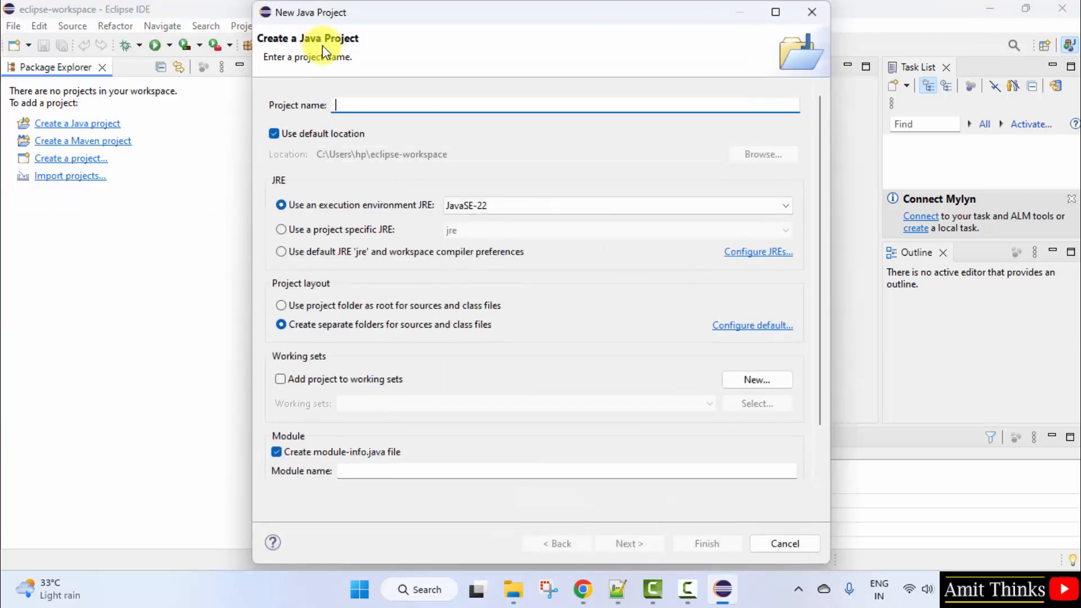
{"action": "type", "text": "A"}
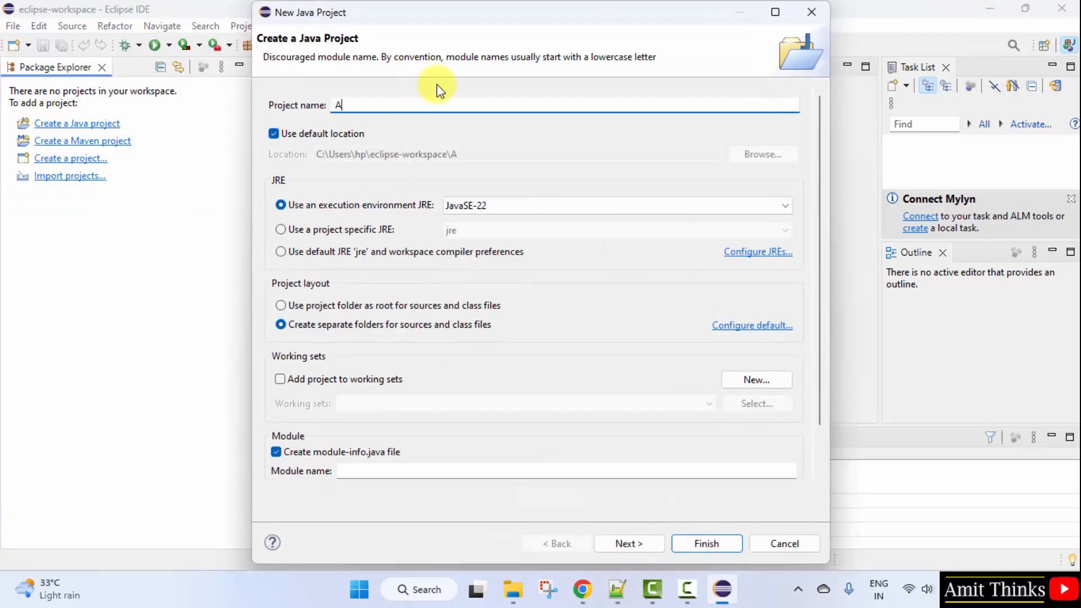
{"action": "type", "text": "mitApplication"}
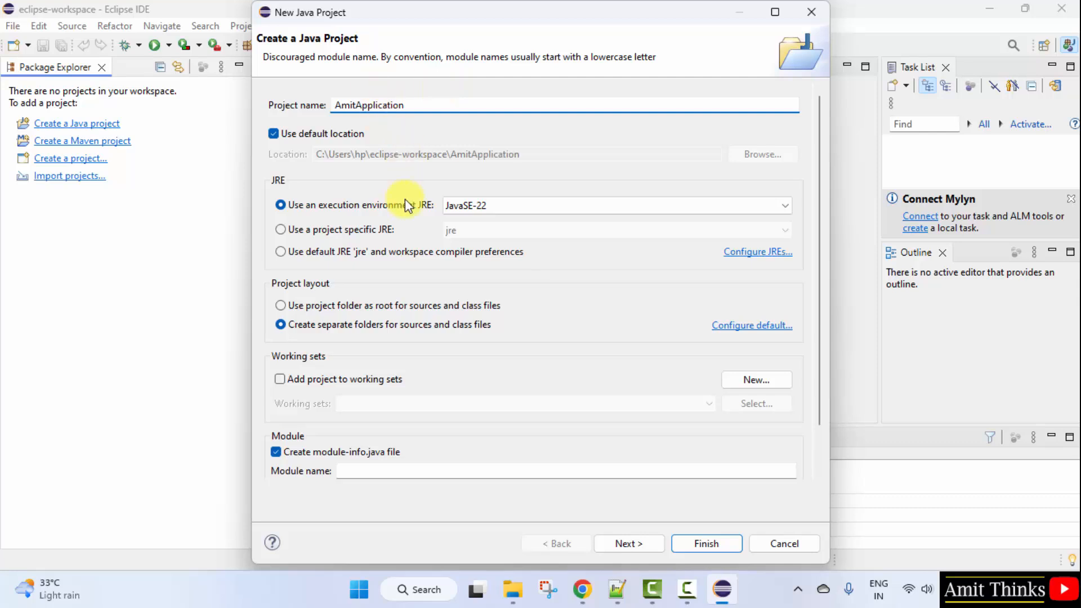
{"action": "left_click", "coordinate": [613, 205]}
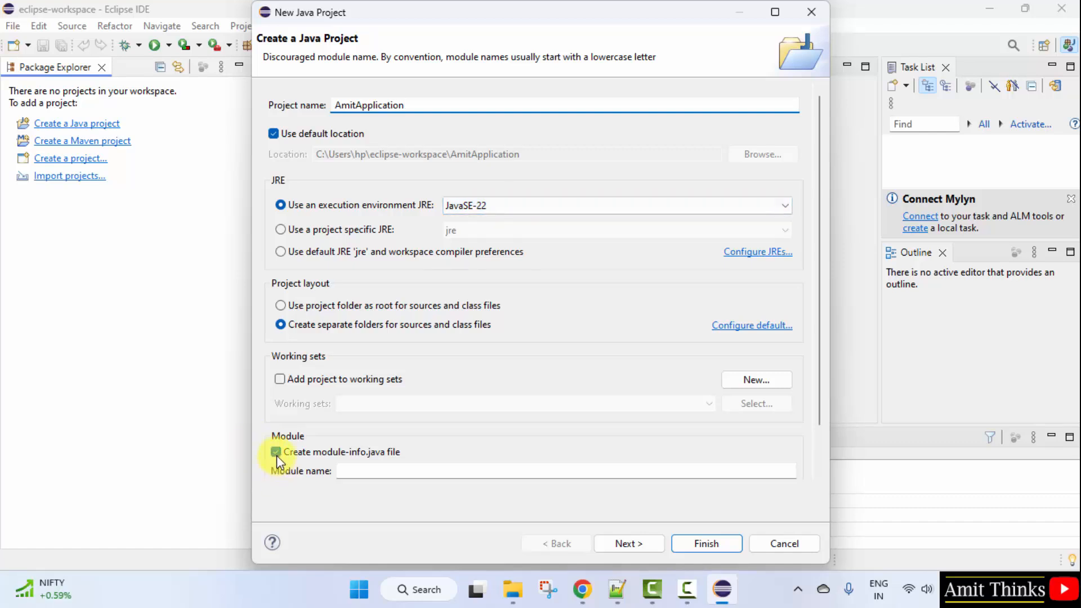
{"action": "left_click", "coordinate": [276, 452]}
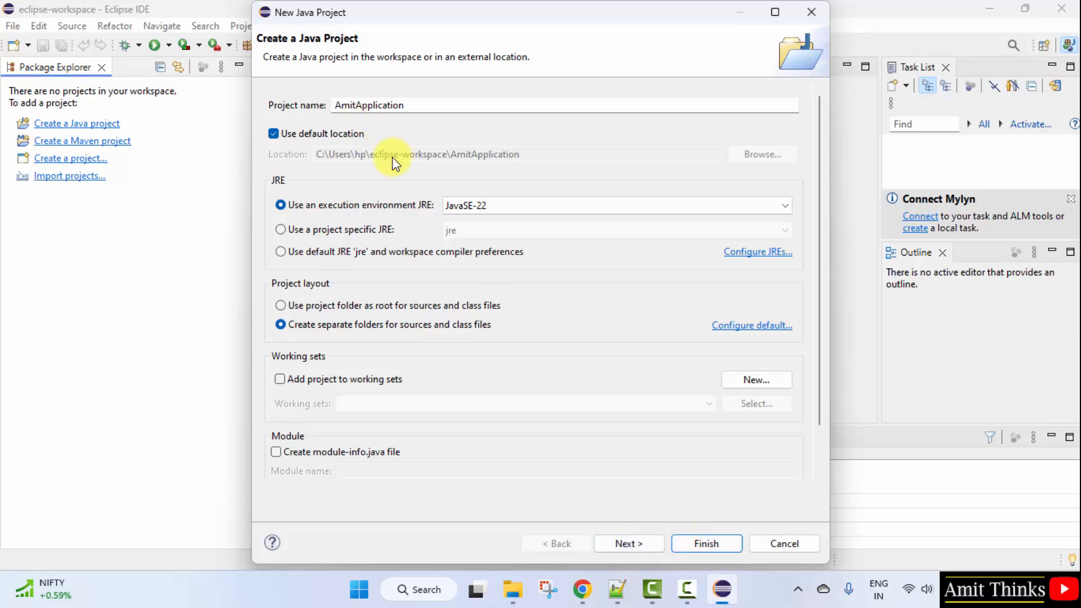
{"action": "mouse_move", "coordinate": [420, 165]}
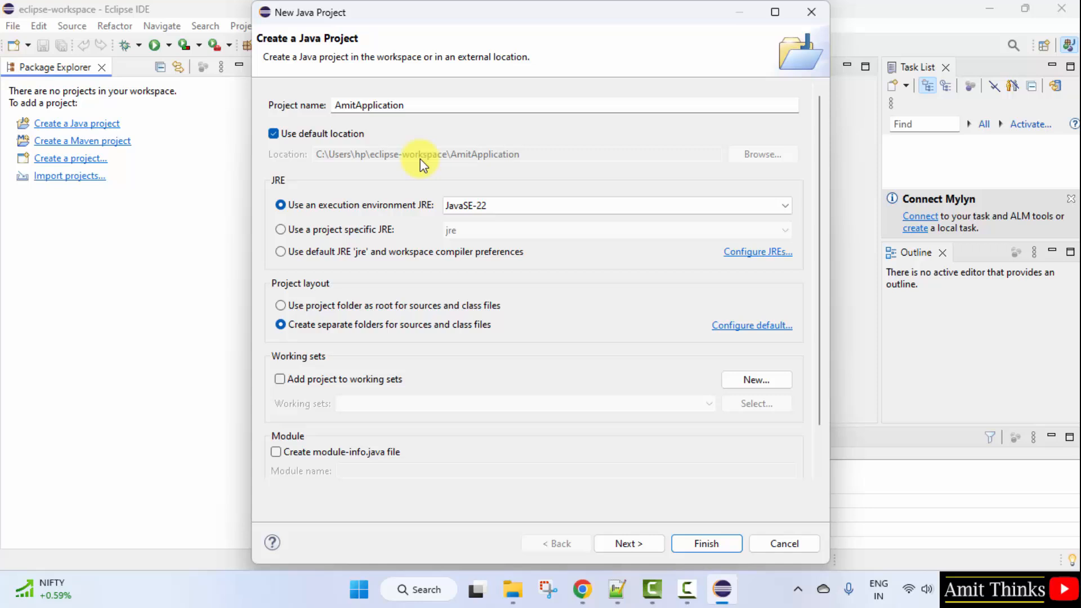
{"action": "mouse_move", "coordinate": [513, 520]}
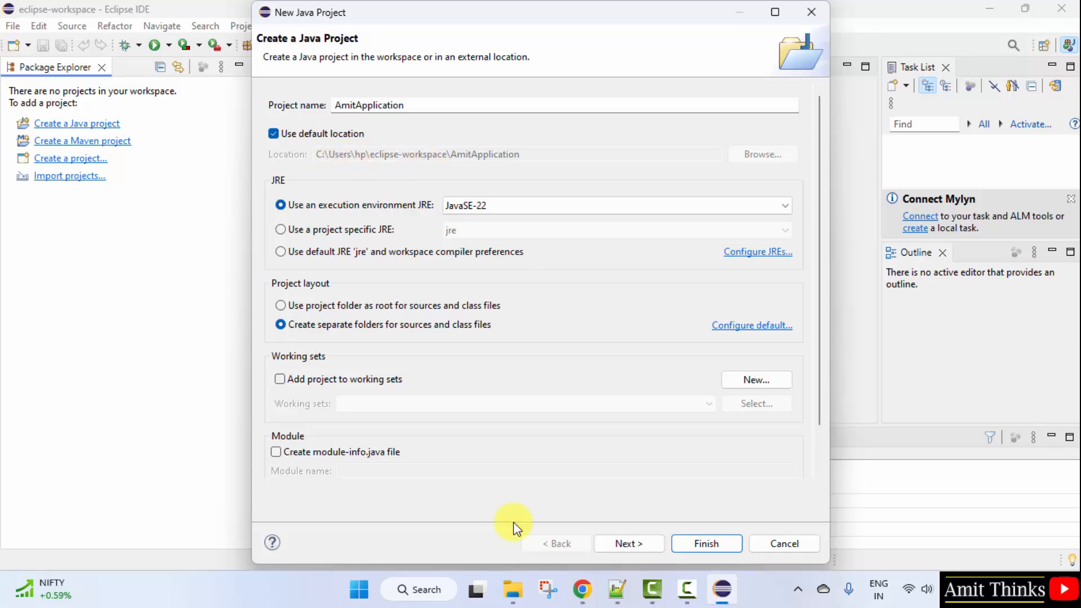
{"action": "mouse_move", "coordinate": [407, 200]}
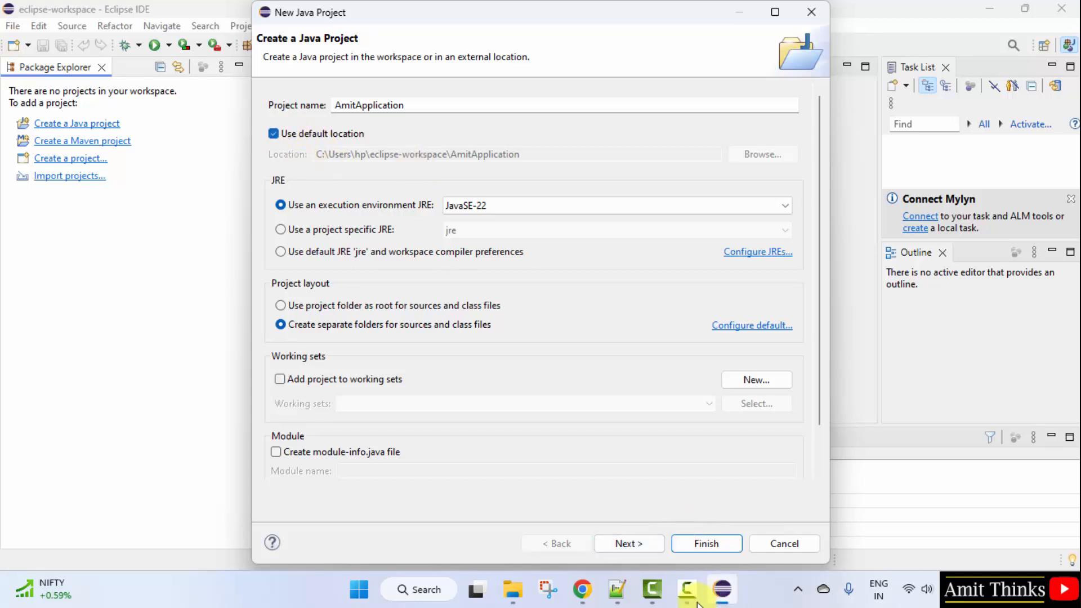
{"action": "left_click", "coordinate": [627, 543]}
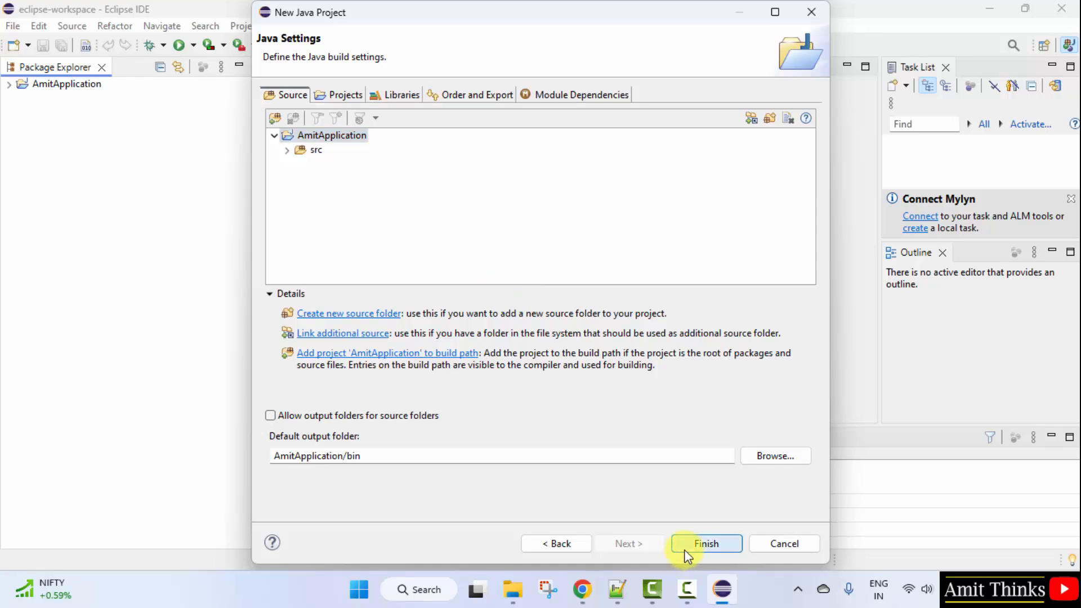
Step: Finish creating AmitApplication and start a new Java class from the project's context menu
{"action": "left_click", "coordinate": [705, 543]}
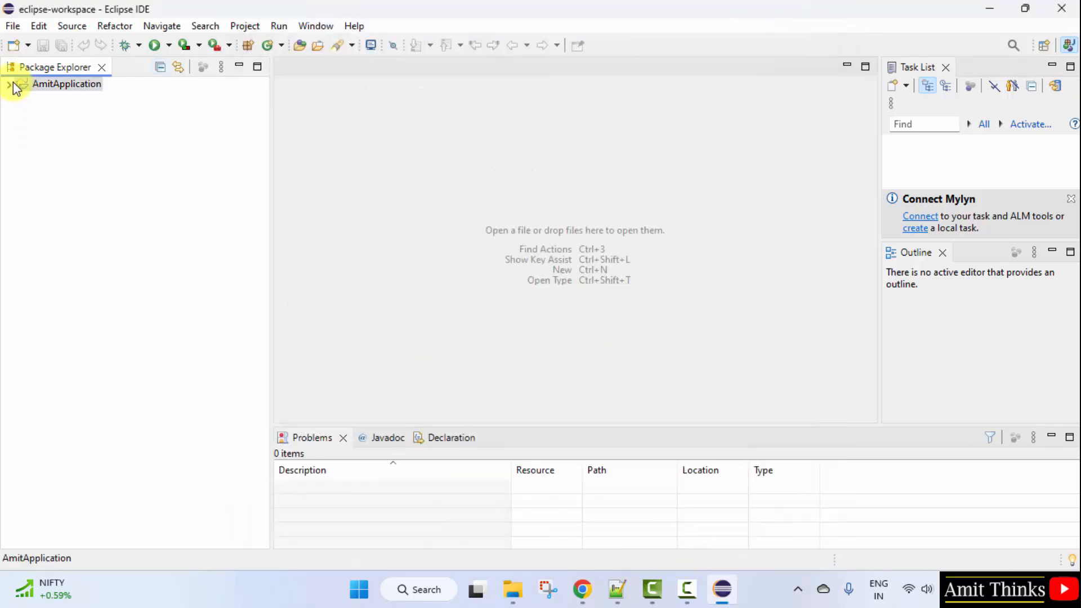
{"action": "left_click", "coordinate": [10, 83]}
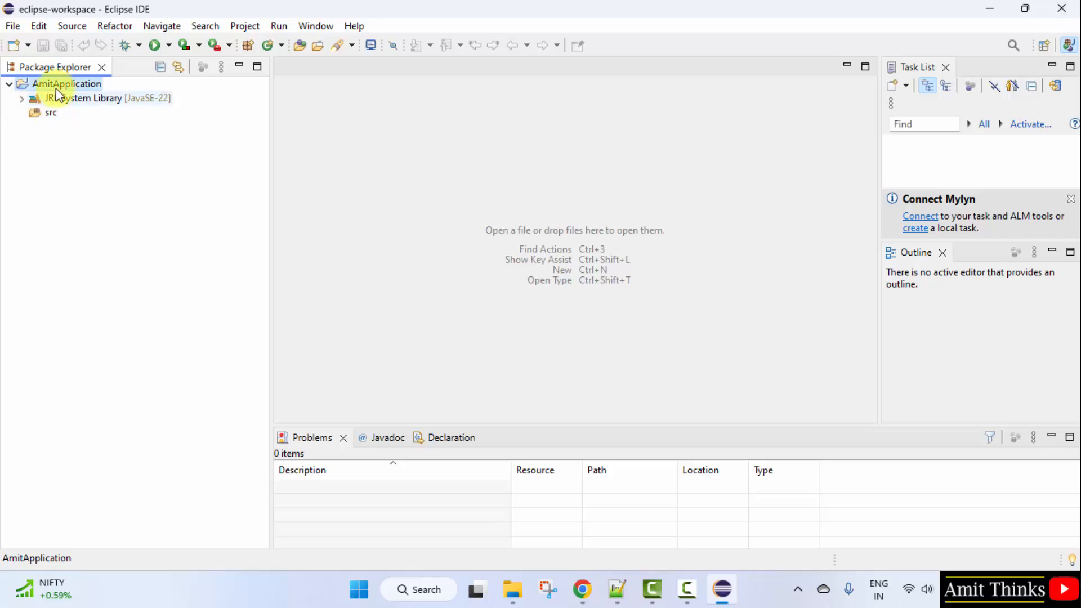
{"action": "right_click", "coordinate": [67, 83]}
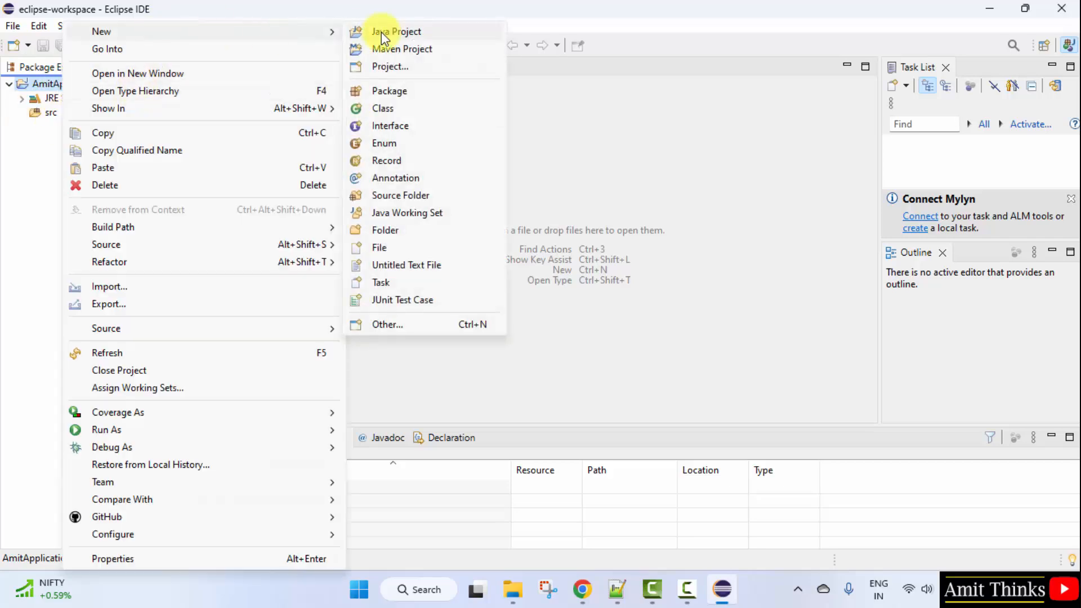
{"action": "mouse_move", "coordinate": [384, 108]}
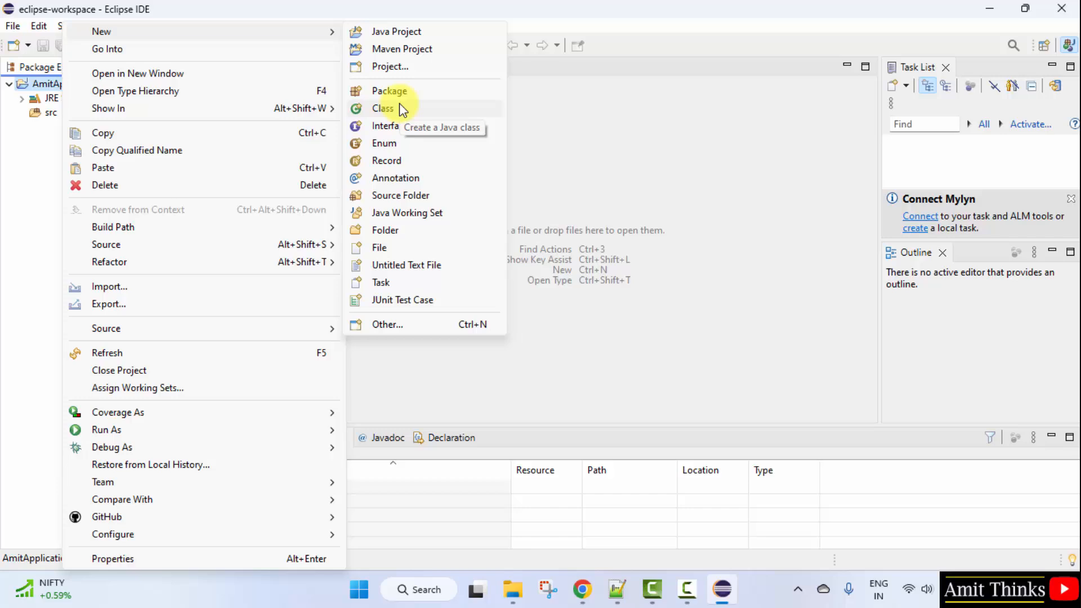
{"action": "left_click", "coordinate": [382, 108]}
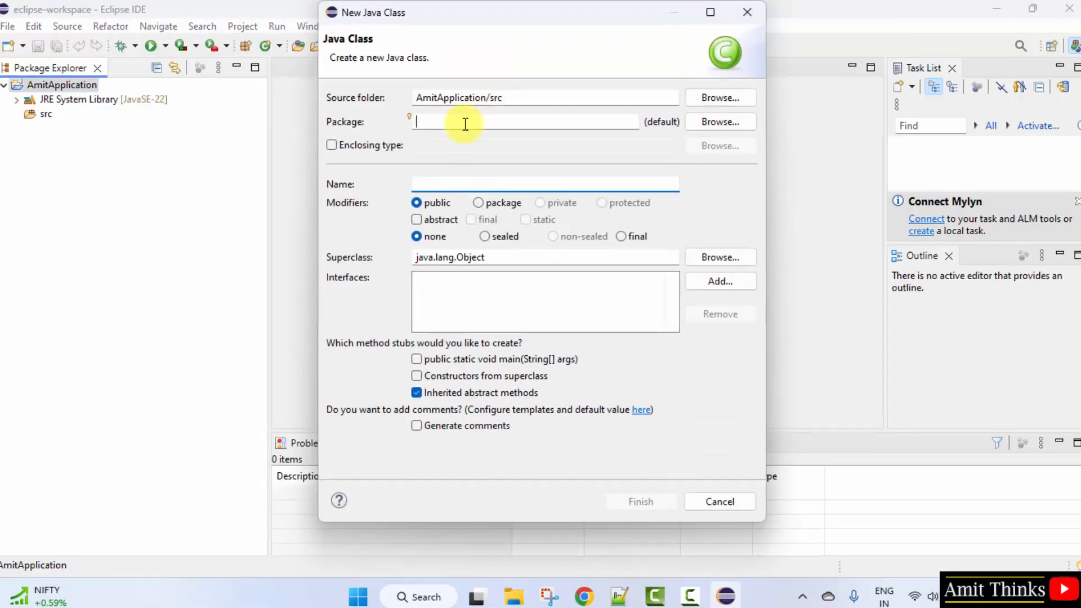
Step: Create public class Demo in package com.studyopedia with a generated main method
{"action": "type", "text": "Stu"}
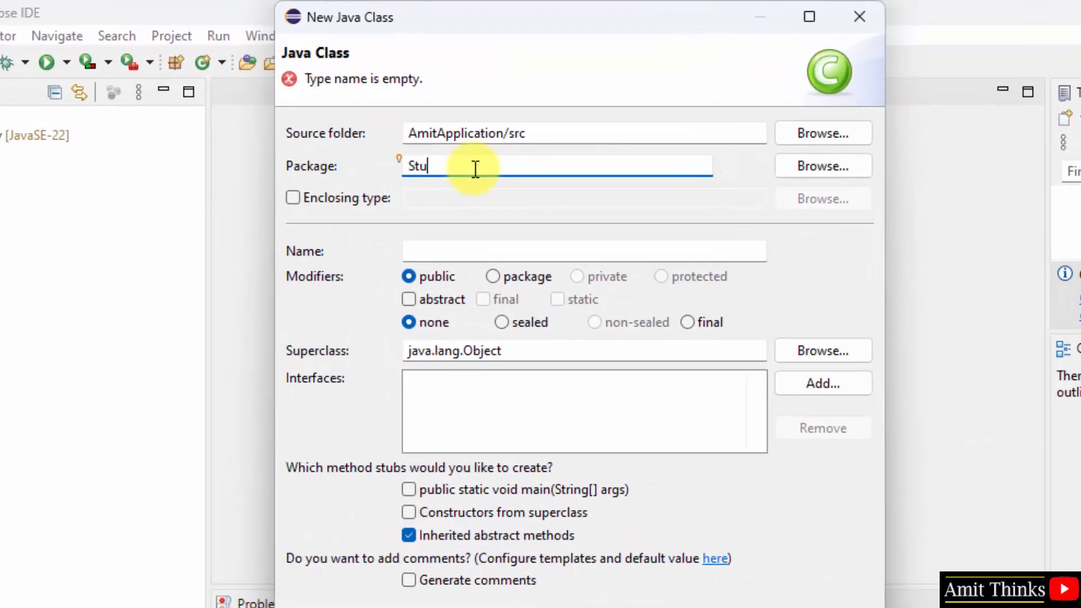
{"action": "type", "text": "com"}
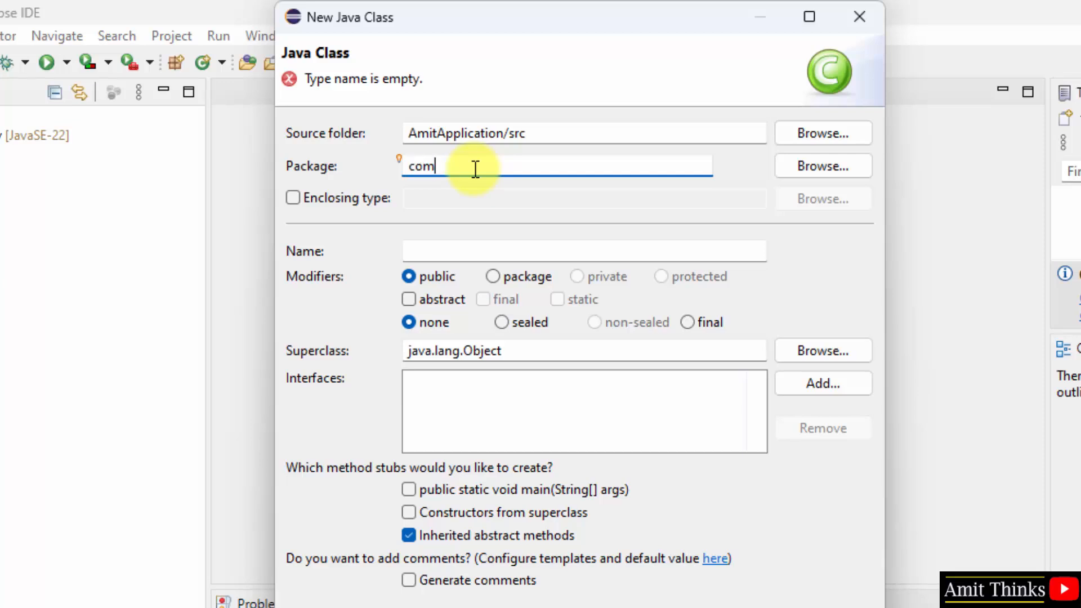
{"action": "type", "text": ".studytepdai"}
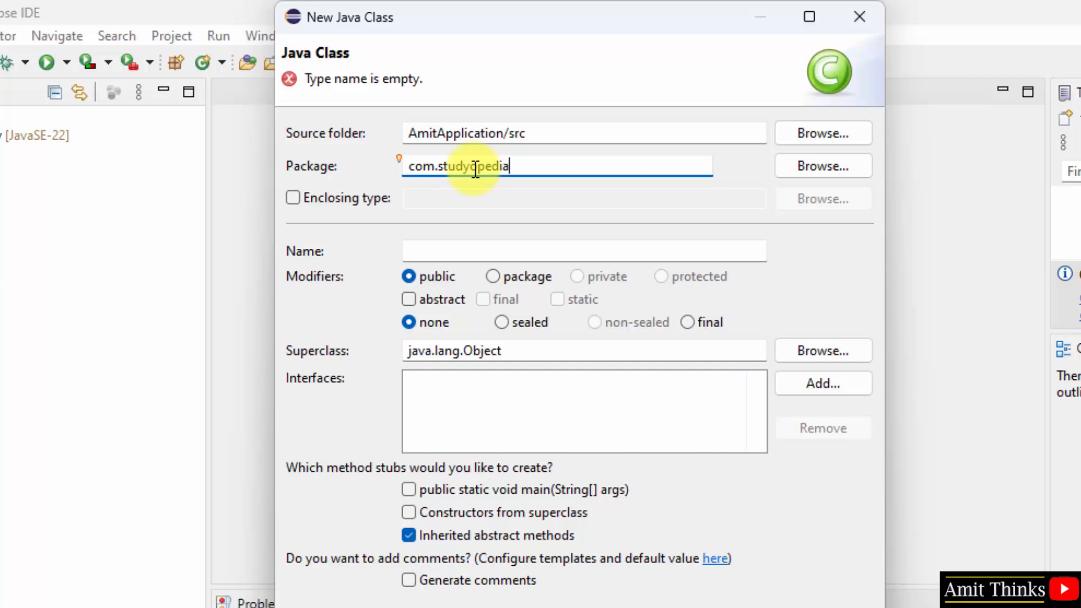
{"action": "type", "text": "Demo"}
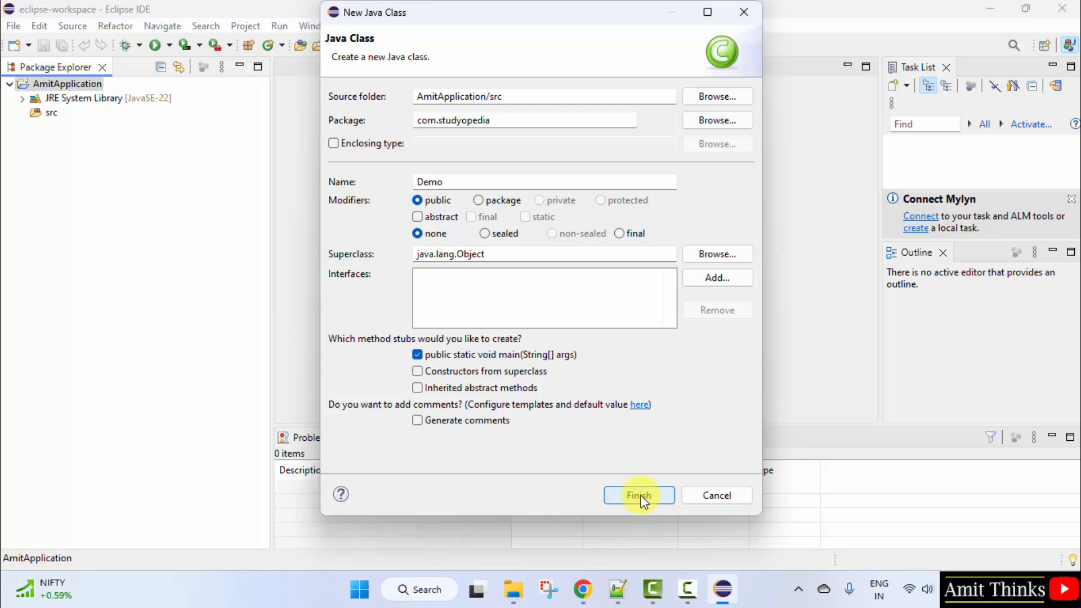
{"action": "left_click", "coordinate": [638, 495]}
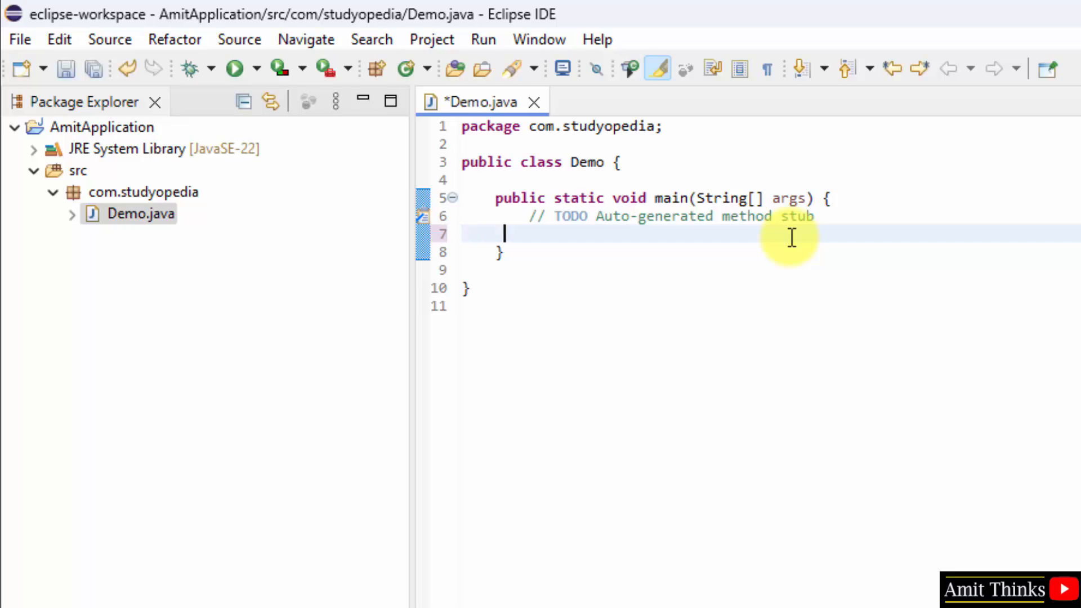
Step: Add System.out.println("Amit Diwan"); to main, save Demo.java, and go to the Run menu
{"action": "type", "text": "Syst"}
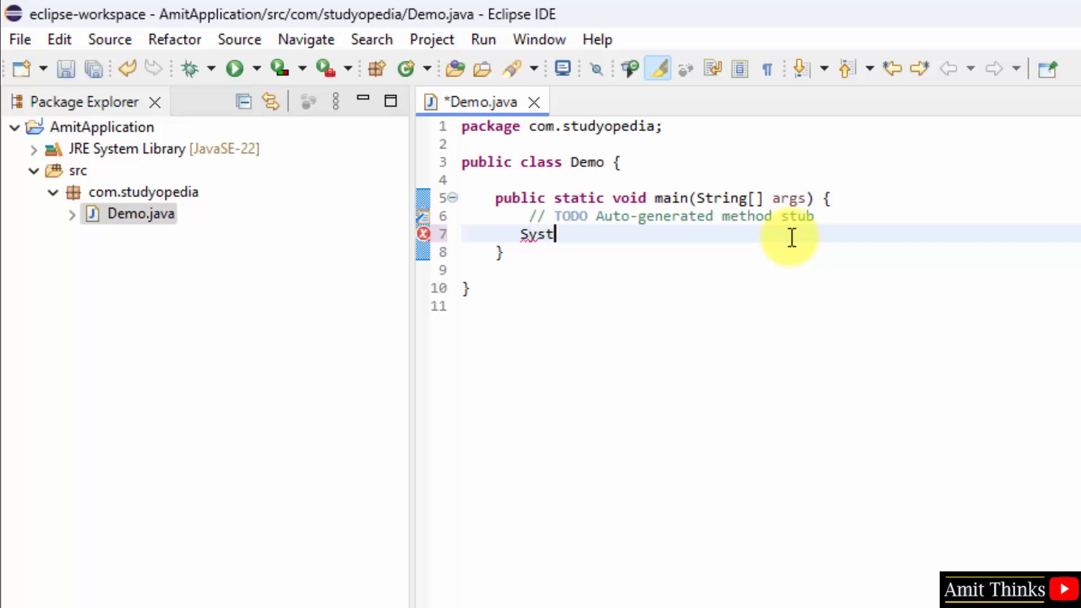
{"action": "type", "text": "em.out.pt"}
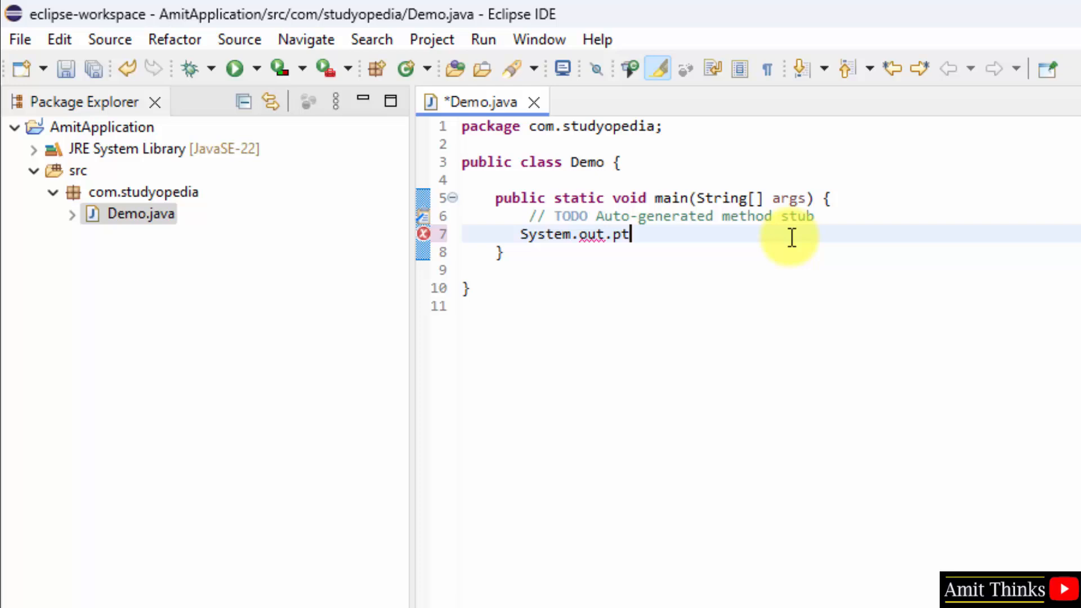
{"action": "type", "text": "rintln(\"A"}
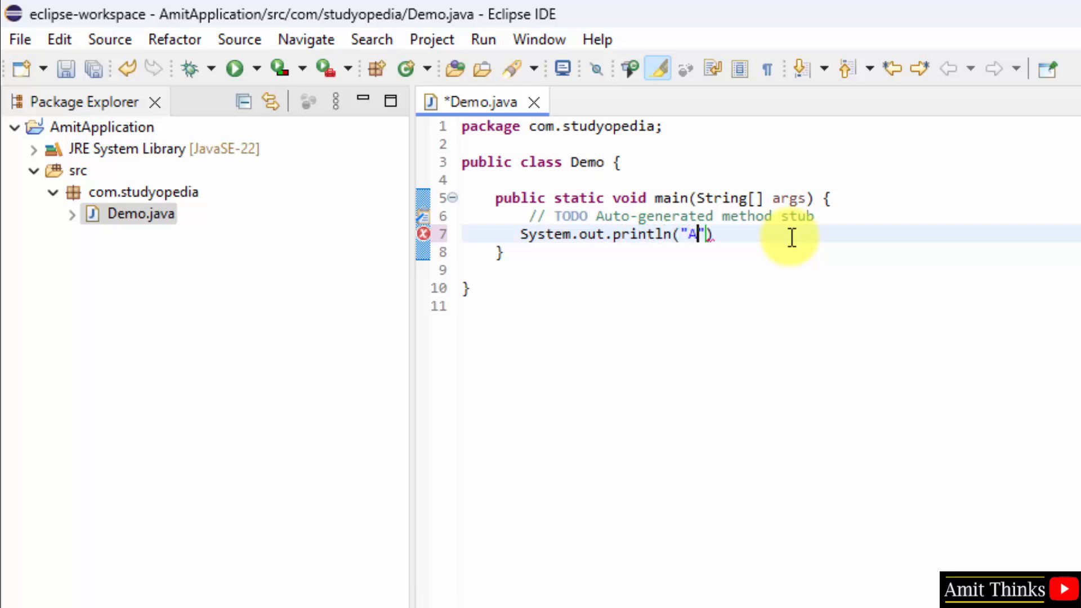
{"action": "type", "text": "mit Diwan"}
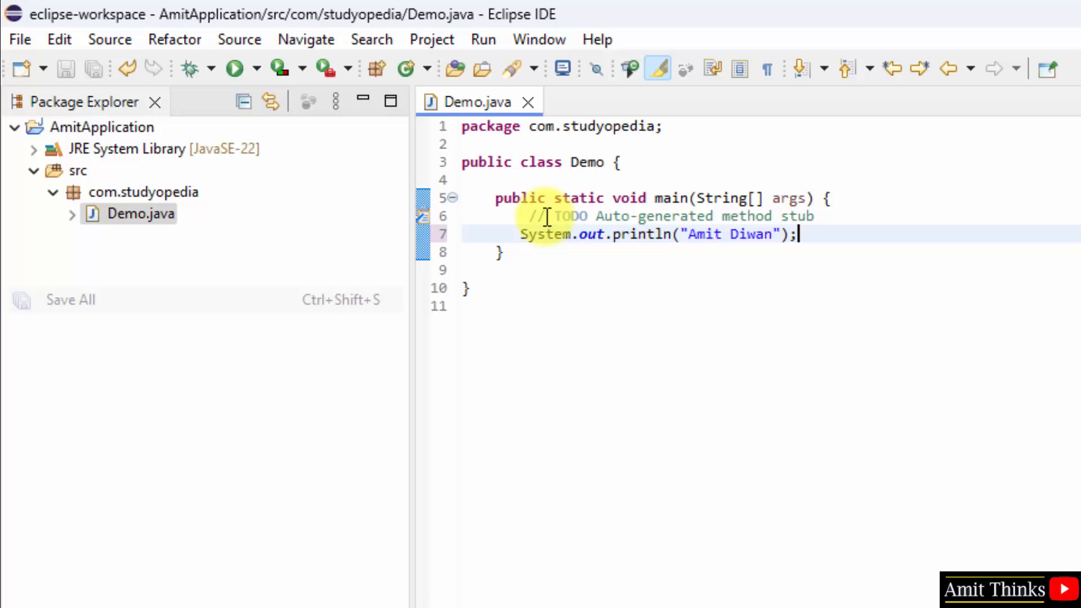
{"action": "left_click", "coordinate": [483, 39]}
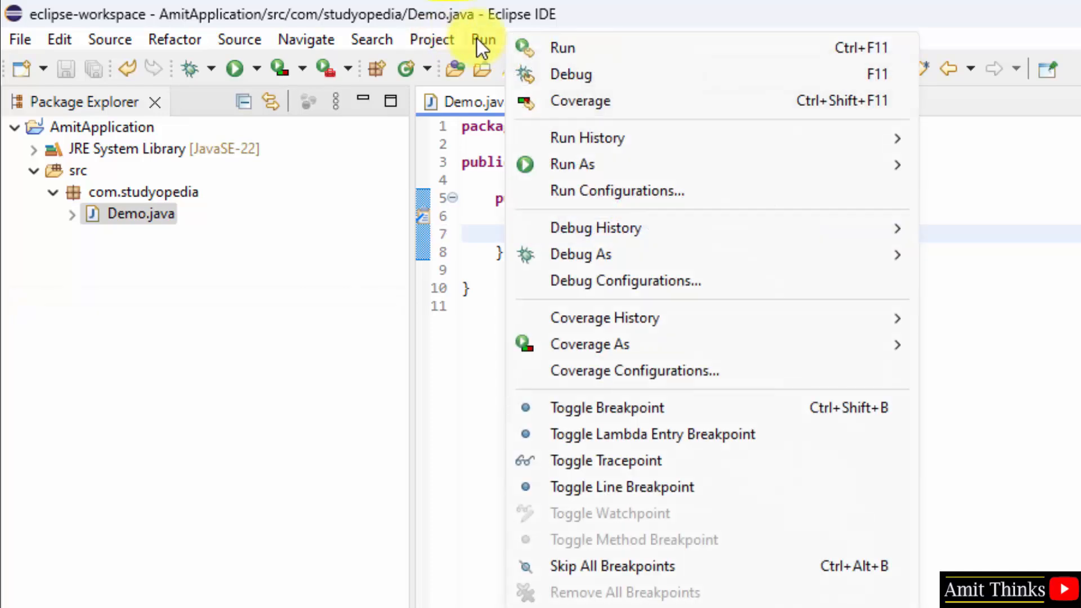
Step: Run Demo.java as a Java Application from the editor context menu
{"action": "right_click", "coordinate": [585, 196]}
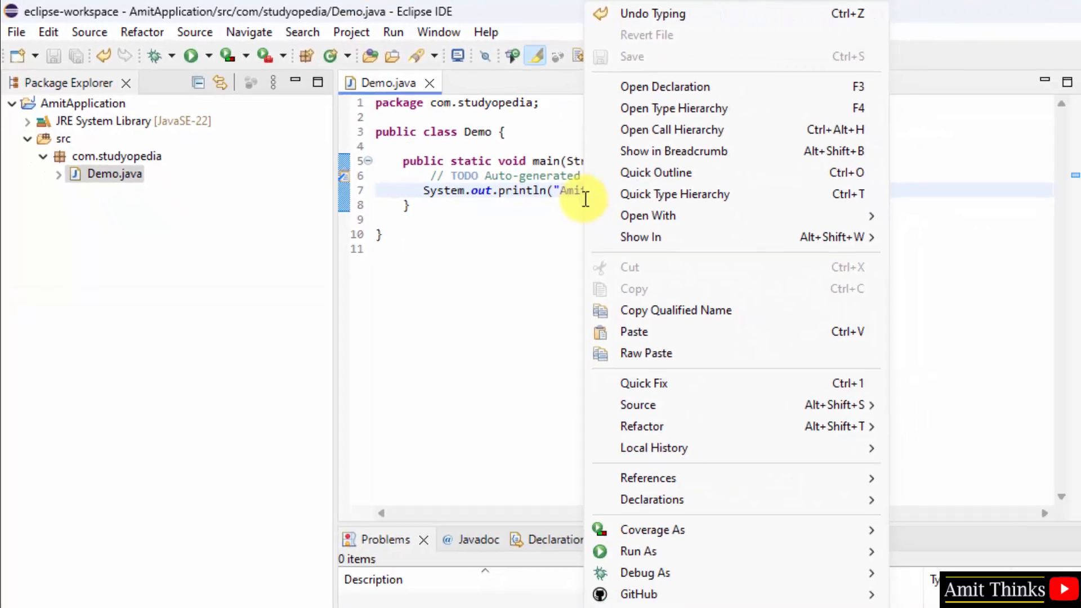
{"action": "mouse_move", "coordinate": [541, 466]}
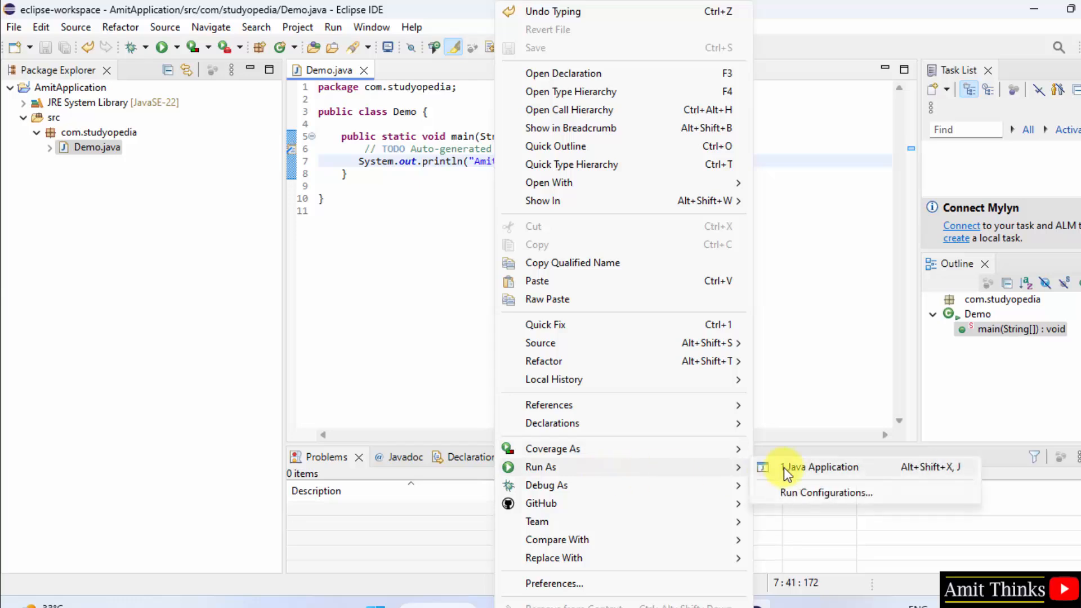
{"action": "left_click", "coordinate": [820, 466]}
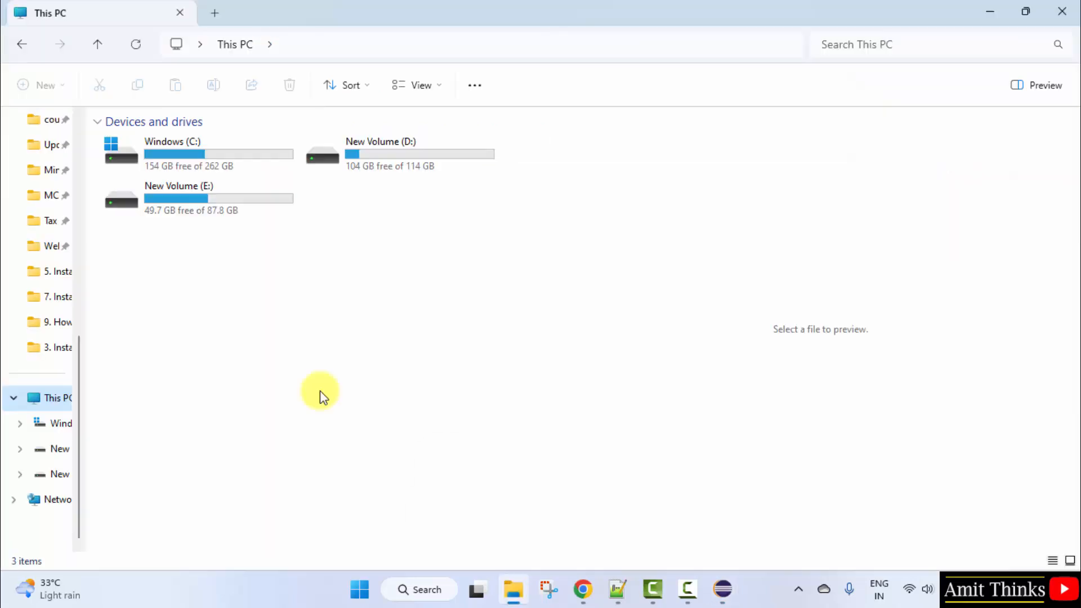
Step: Navigate File Explorer to C:\Users\hp\eclipse-workspace and select AmitApplication
{"action": "left_click", "coordinate": [344, 44]}
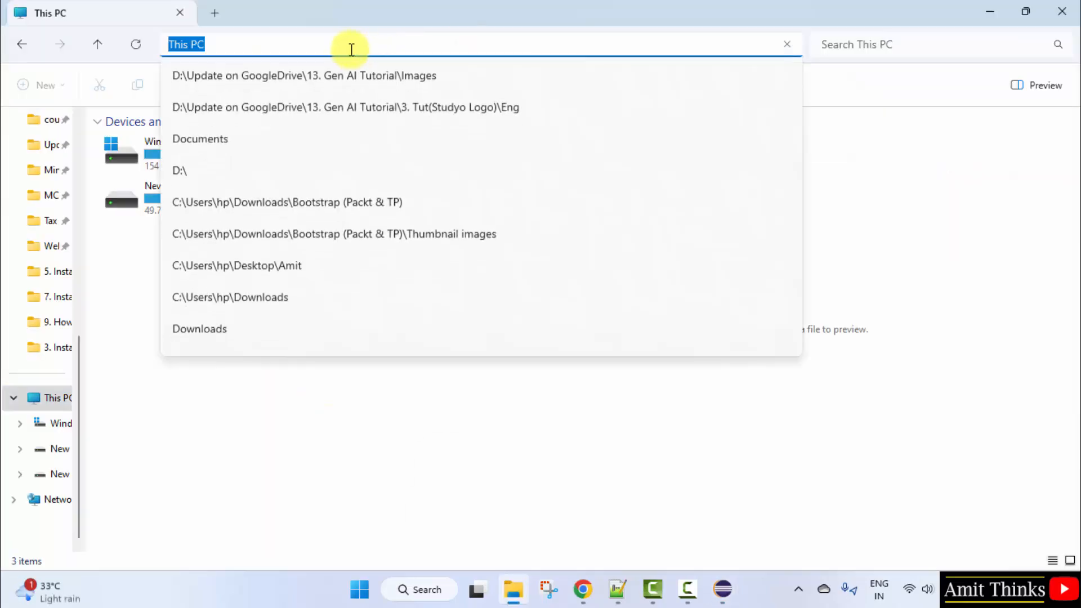
{"action": "type", "text": "C:\\Users\\hp\\eclipse-workspace"}
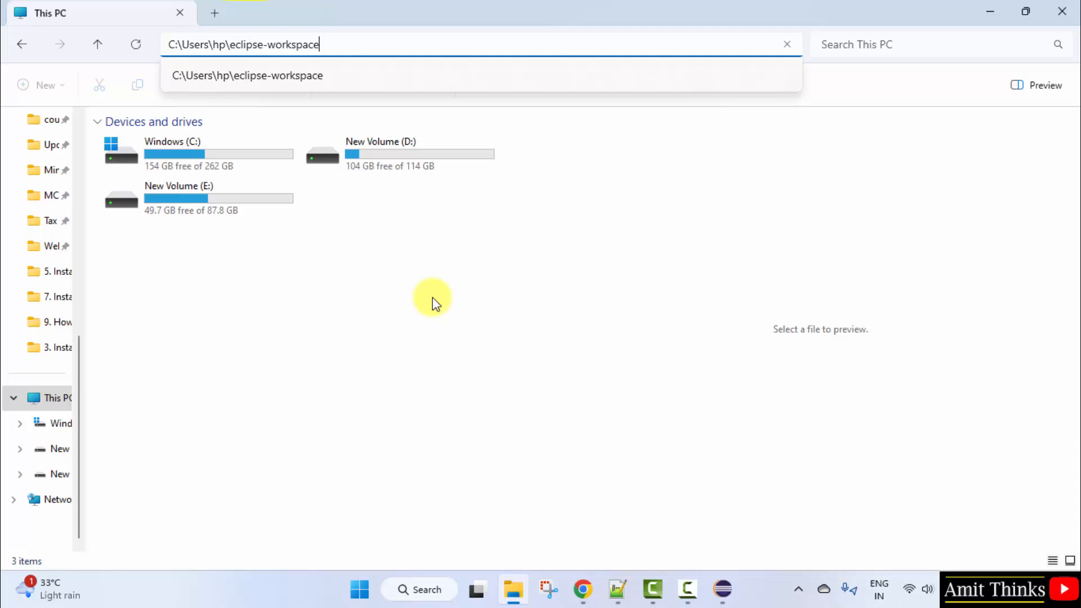
{"action": "key", "text": "Enter"}
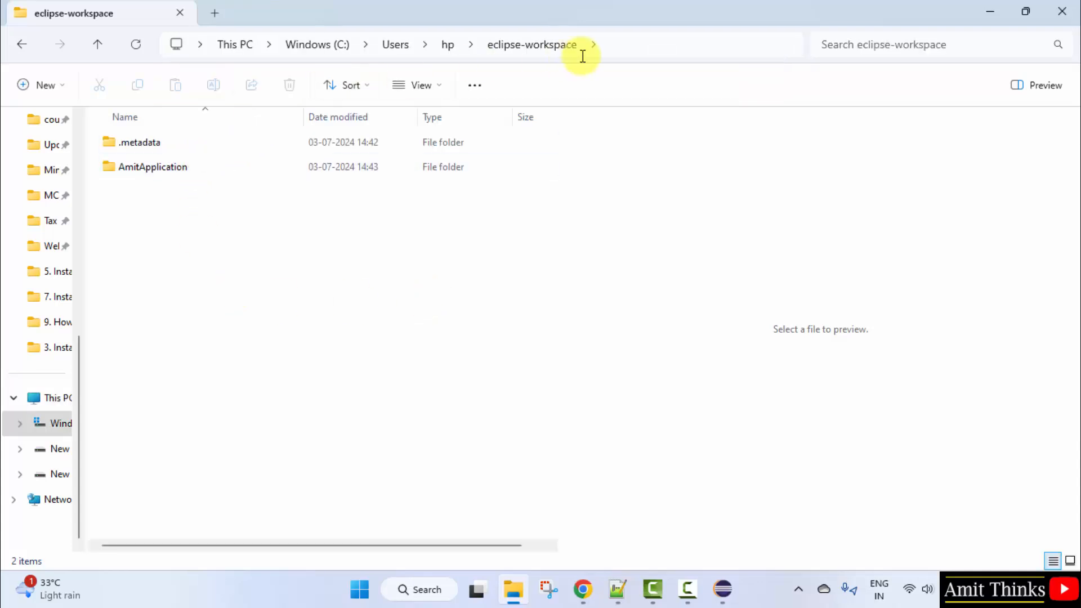
{"action": "left_click", "coordinate": [581, 44]}
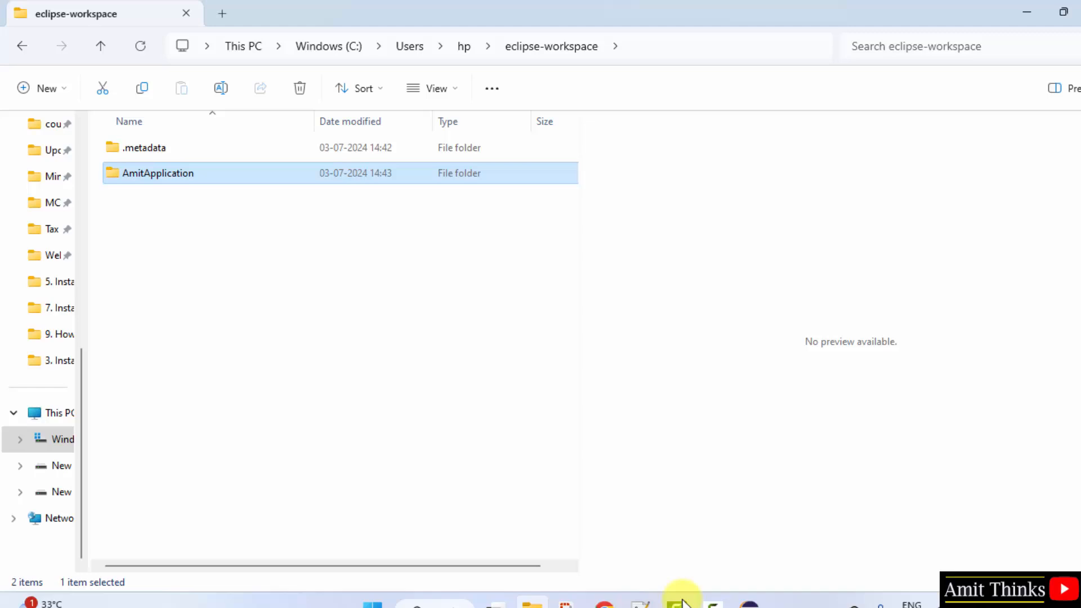
Step: Drill into AmitApplication\src\com\studyopedia to see Demo.java, then return to Eclipse
{"action": "double_click", "coordinate": [156, 173]}
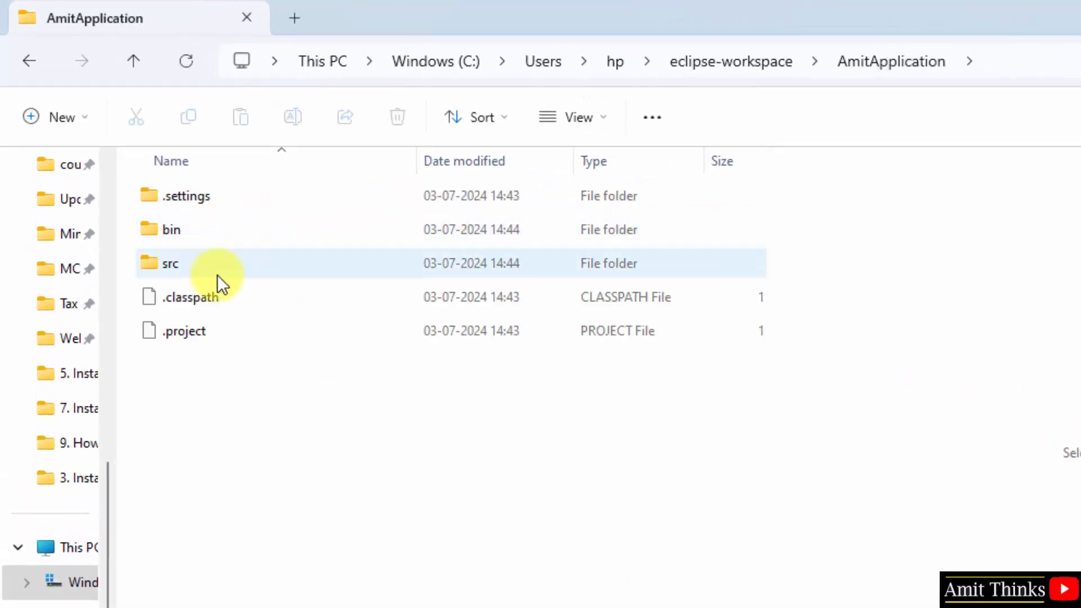
{"action": "double_click", "coordinate": [170, 263]}
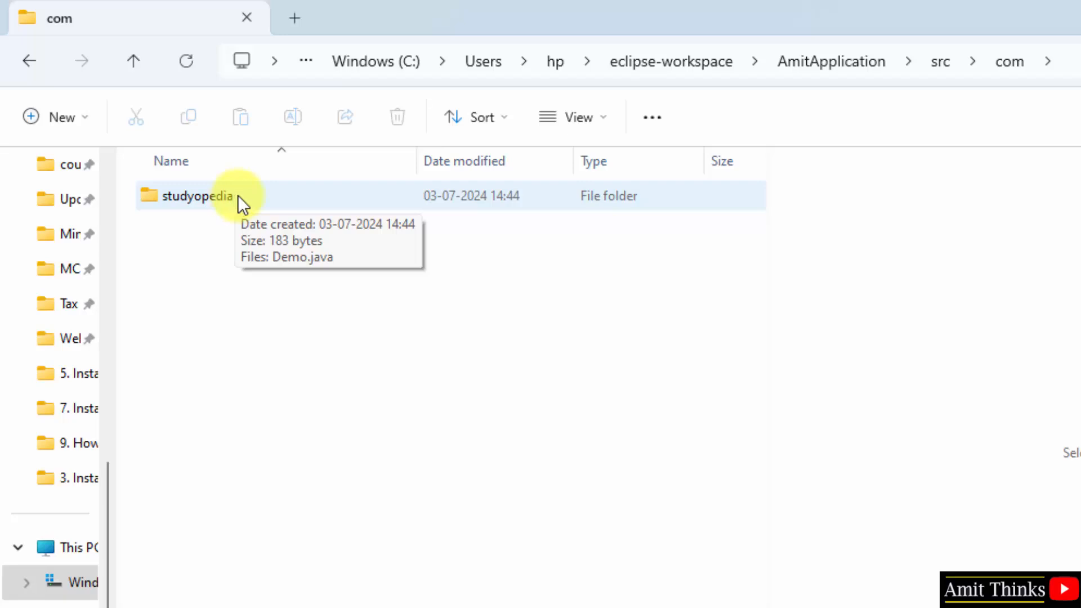
{"action": "double_click", "coordinate": [196, 196]}
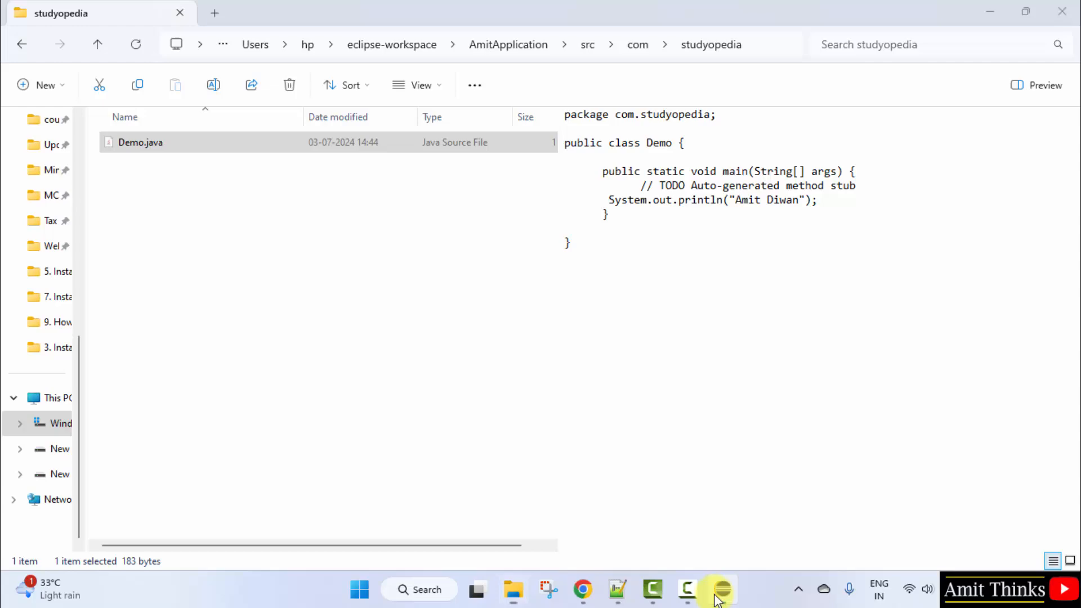
{"action": "left_click", "coordinate": [721, 591]}
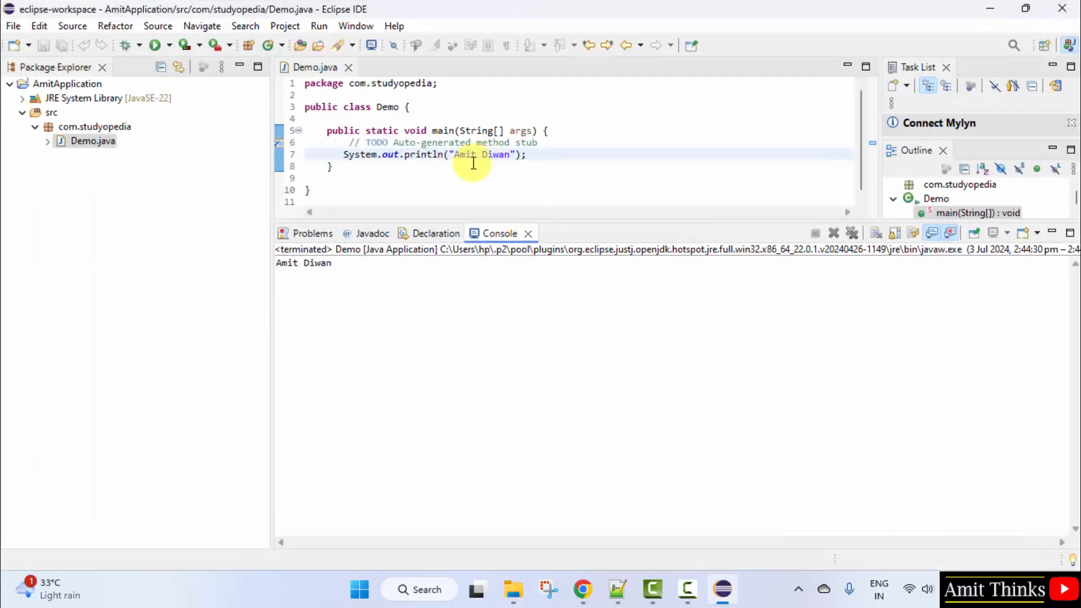